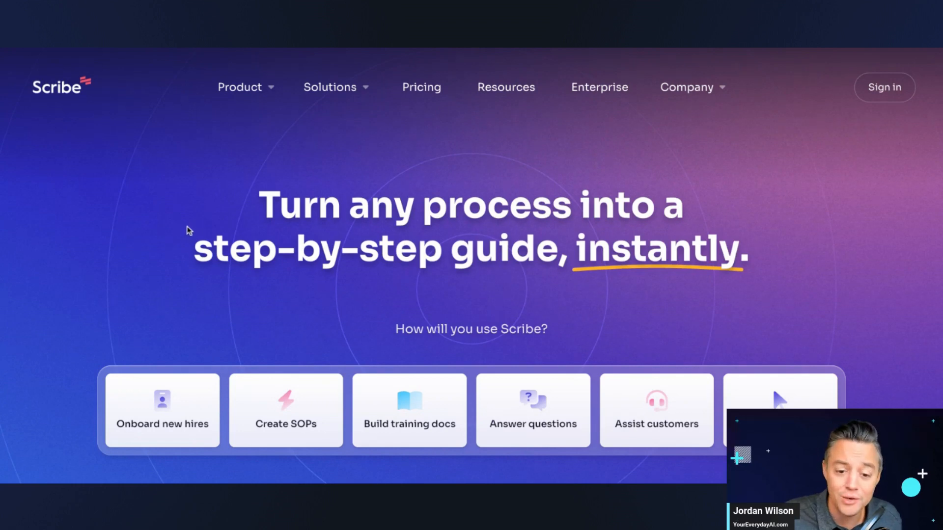
- Review Scribe's AI process-document feature, then start a capture over the ChatGPT GPT-4 page
{"action": "scroll", "scroll_direction": "down", "scroll_amount": 3}
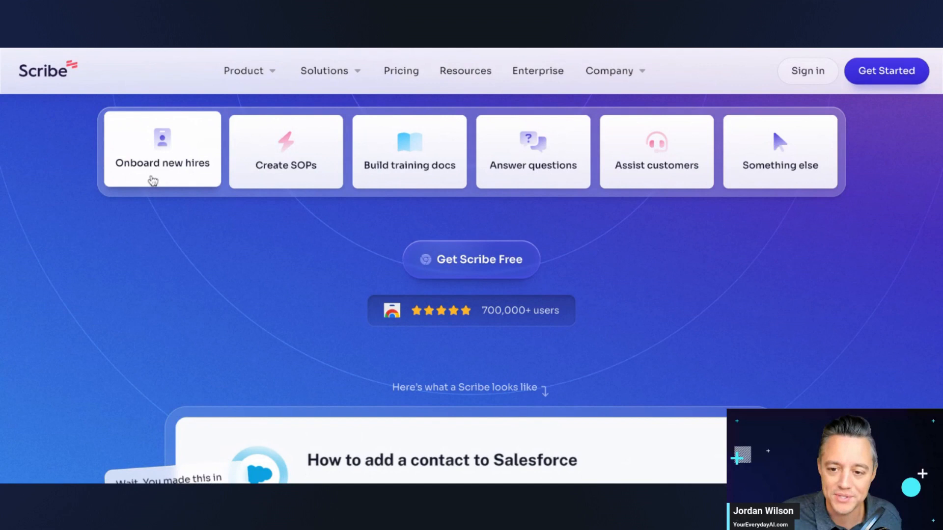
{"action": "mouse_move", "coordinate": [583, 233]}
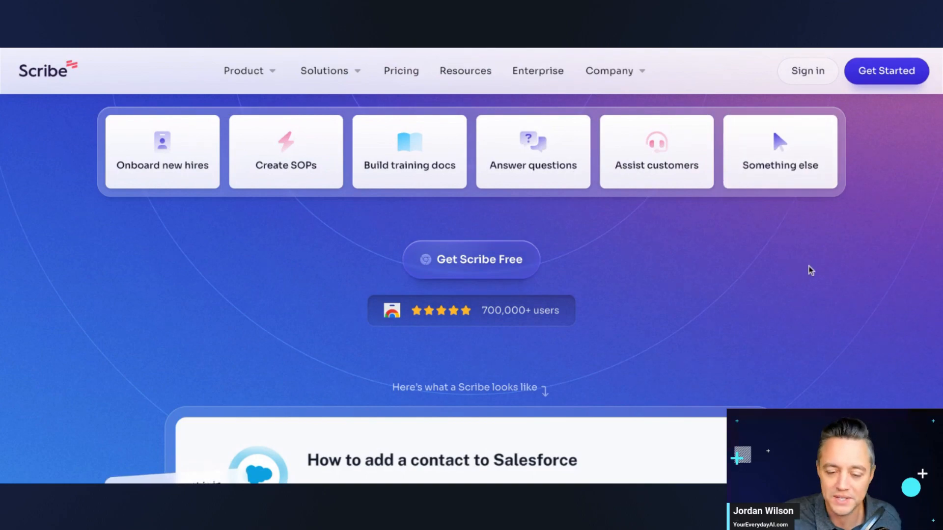
{"action": "scroll", "scroll_direction": "down", "scroll_amount": 3}
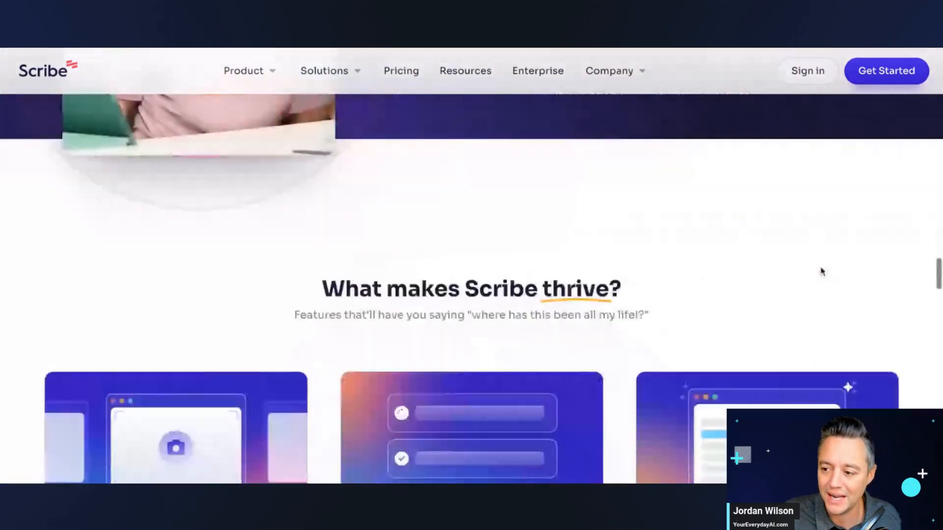
{"action": "scroll", "scroll_direction": "down", "scroll_amount": 3}
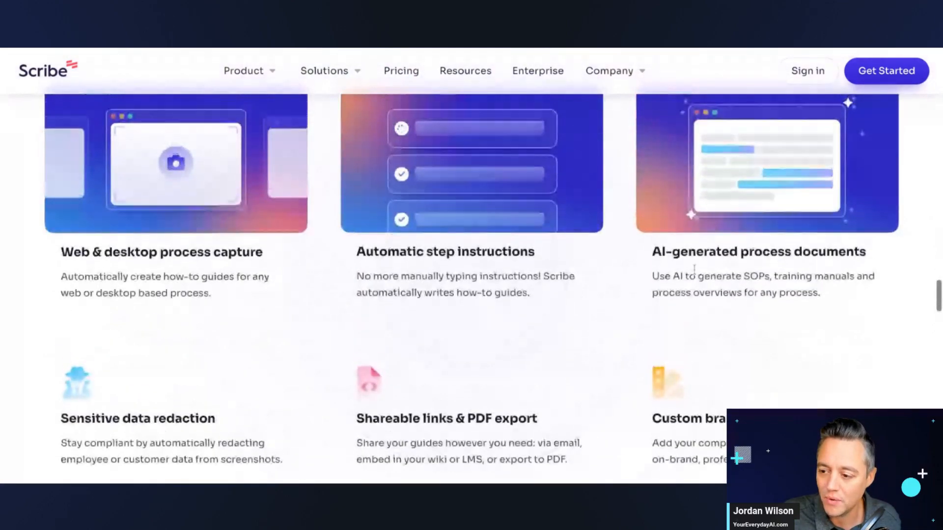
{"action": "left_click_drag", "start_coordinate": [653, 252], "coordinate": [819, 293]}
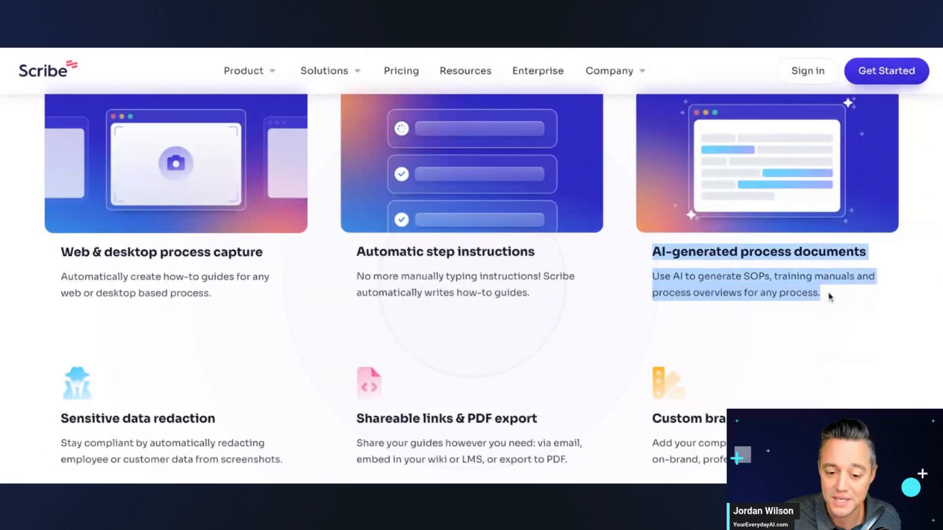
{"action": "left_click", "coordinate": [828, 297]}
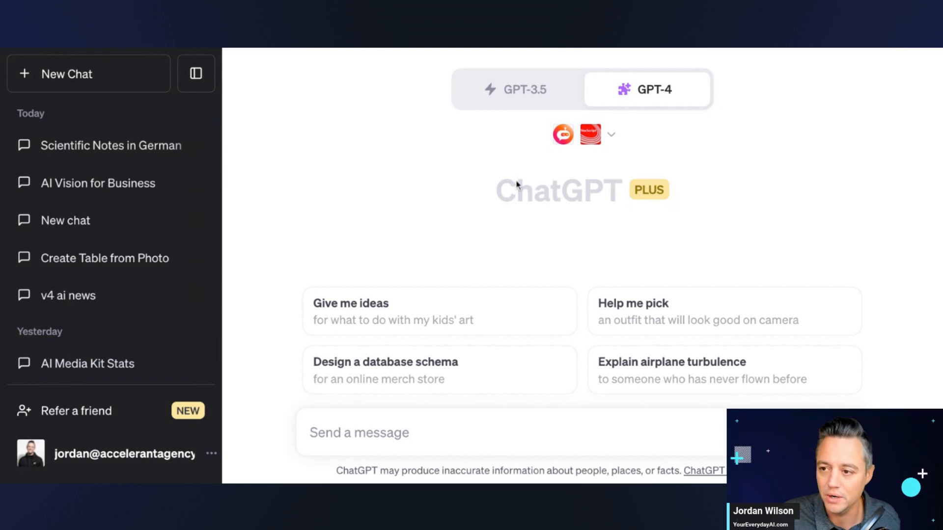
{"action": "mouse_move", "coordinate": [831, 178]}
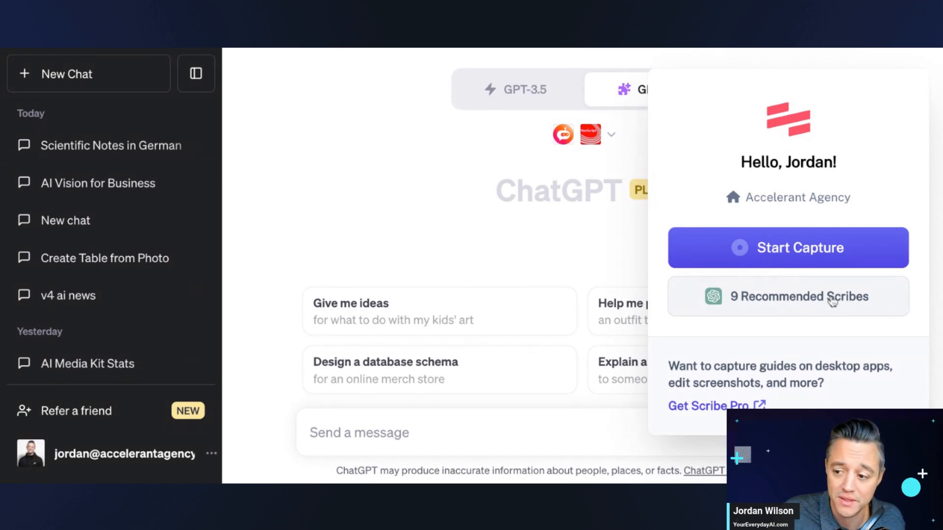
{"action": "mouse_move", "coordinate": [780, 311]}
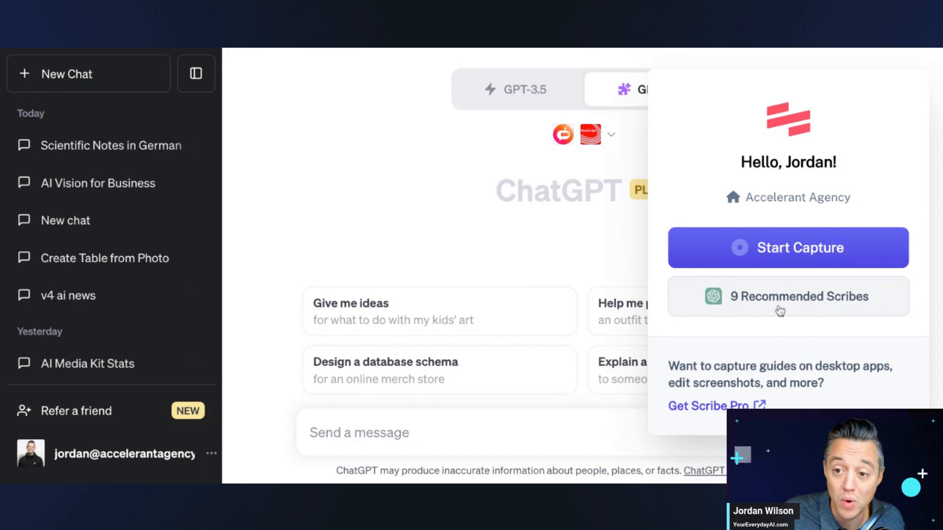
{"action": "mouse_move", "coordinate": [793, 255]}
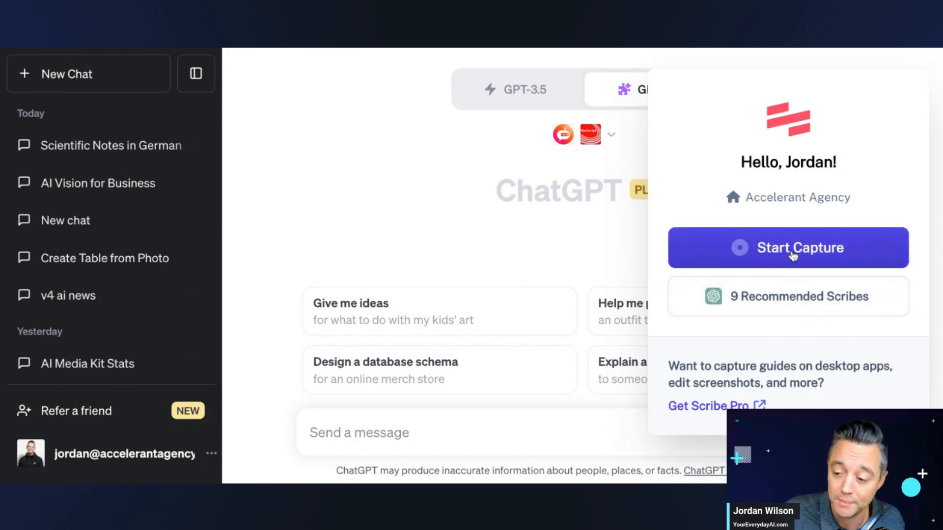
{"action": "left_click", "coordinate": [787, 247]}
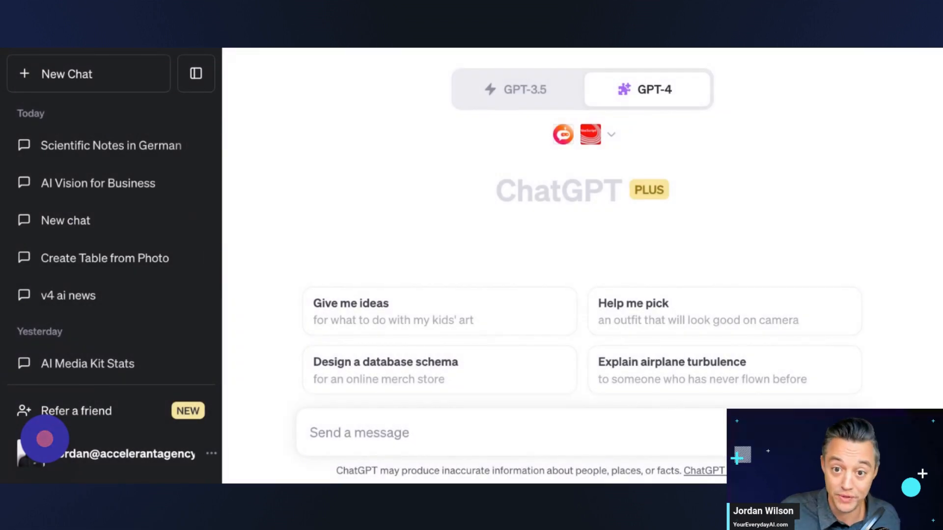
- Start a new chat on GPT-4 in Plugins mode
{"action": "left_click", "coordinate": [516, 88]}
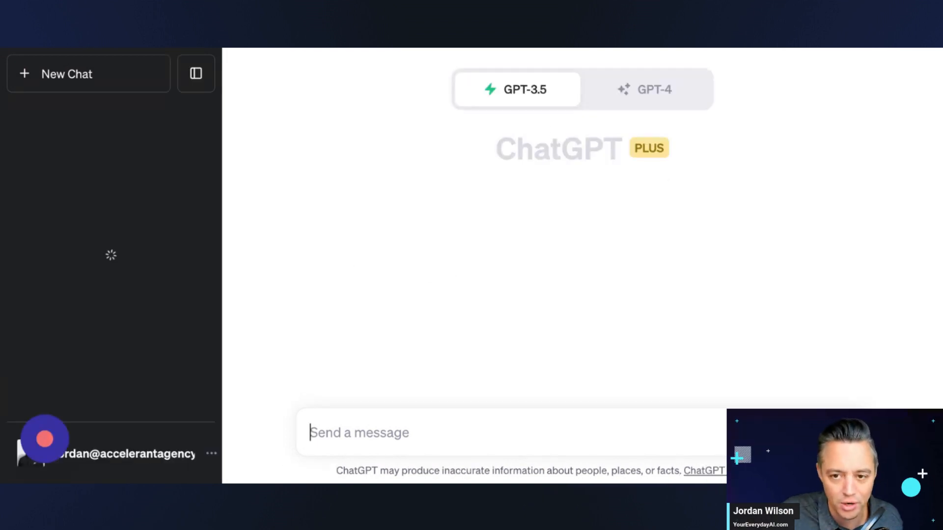
{"action": "left_click", "coordinate": [646, 89]}
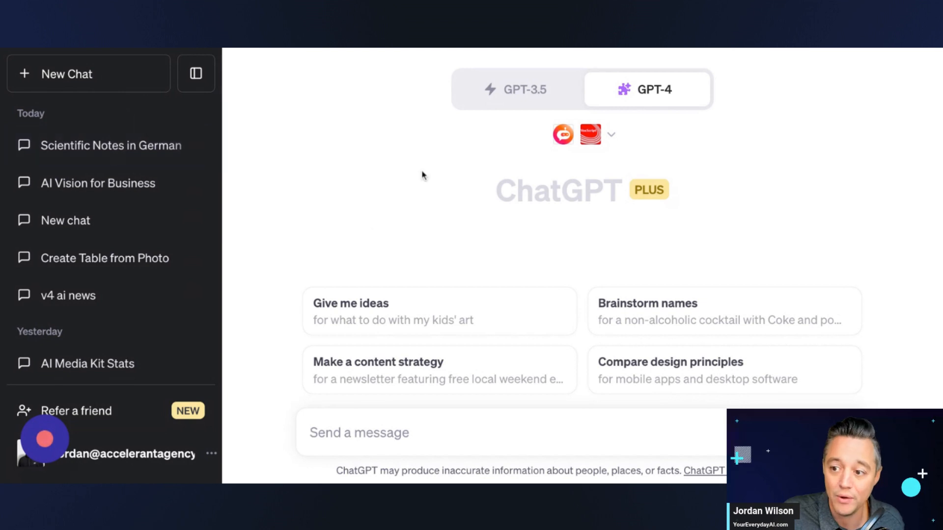
{"action": "left_click", "coordinate": [653, 89]}
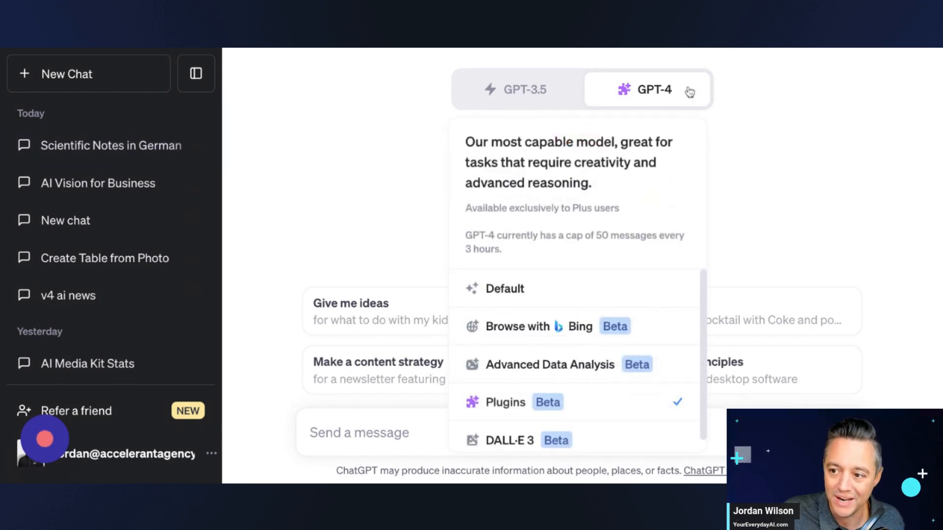
{"action": "mouse_move", "coordinate": [684, 93]}
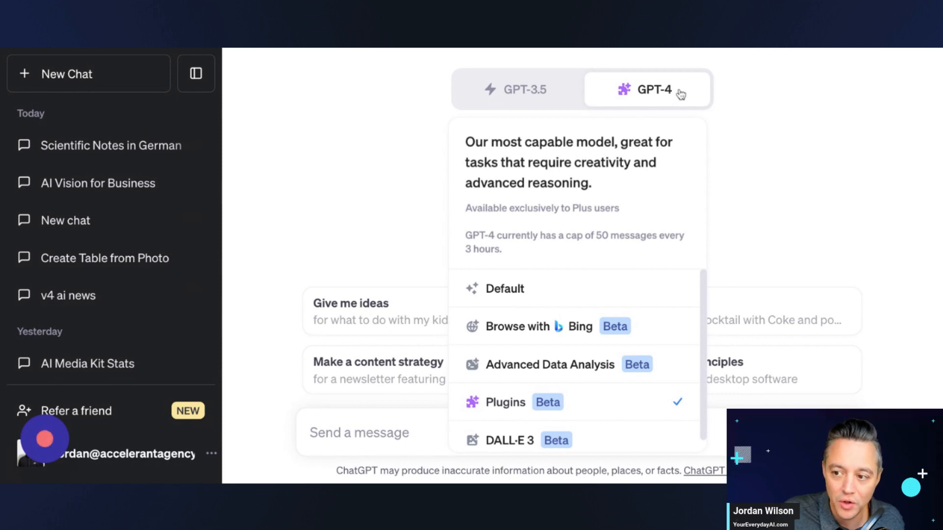
{"action": "mouse_move", "coordinate": [605, 409]}
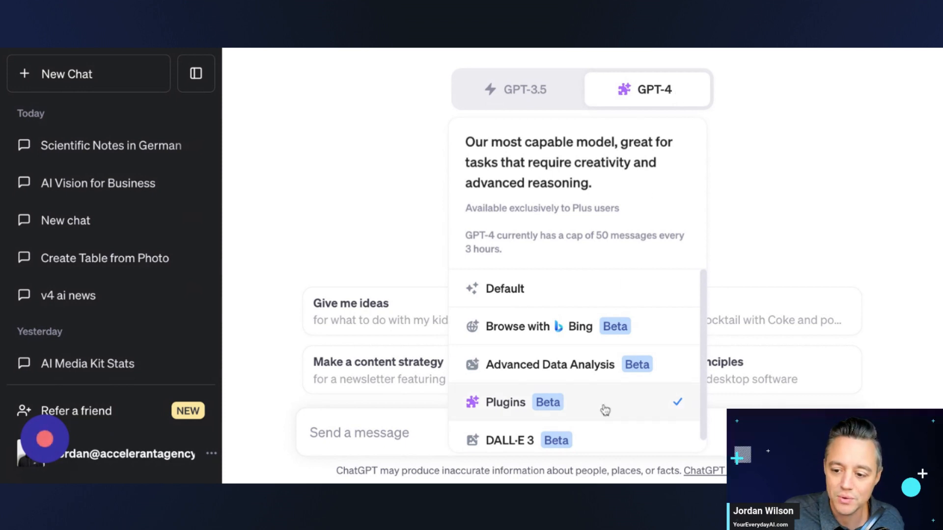
{"action": "left_click", "coordinate": [505, 402]}
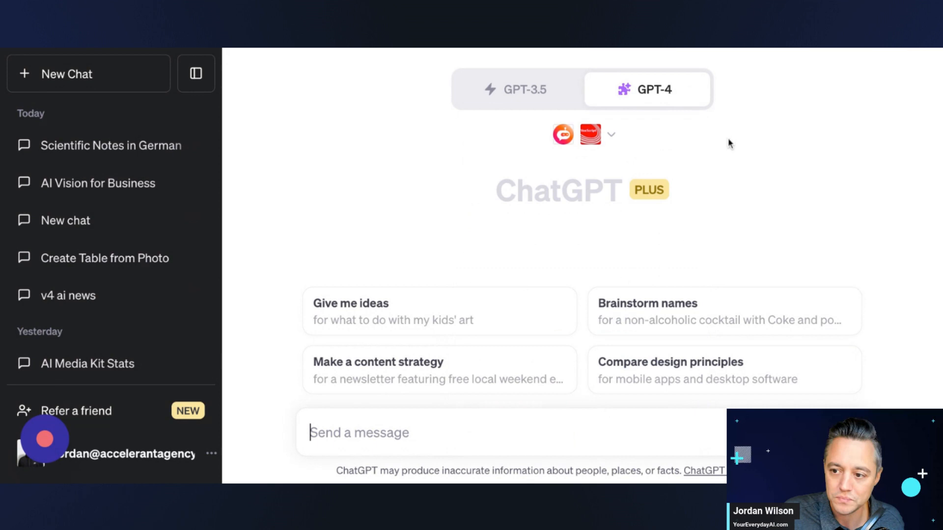
- Turn off the Expedia plugin and open the plugin store
{"action": "left_click", "coordinate": [611, 134]}
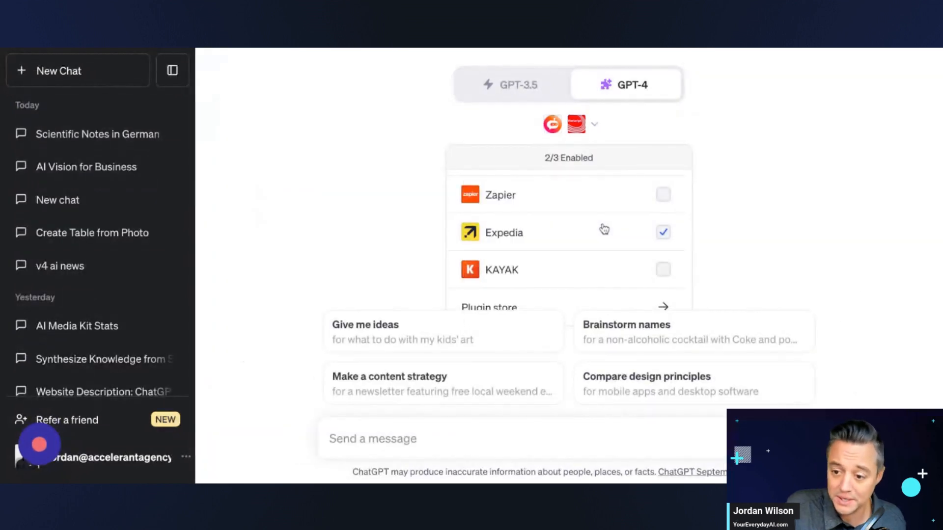
{"action": "left_click", "coordinate": [663, 232]}
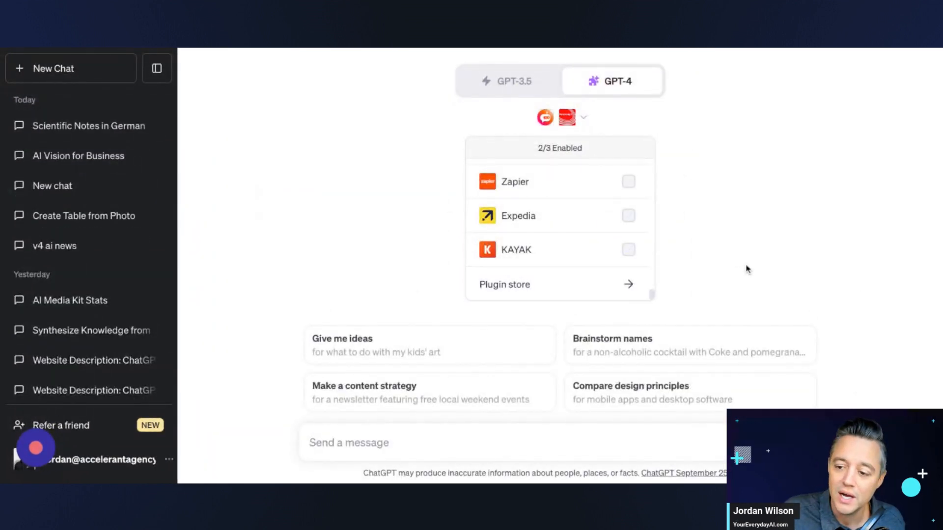
{"action": "left_click", "coordinate": [504, 284]}
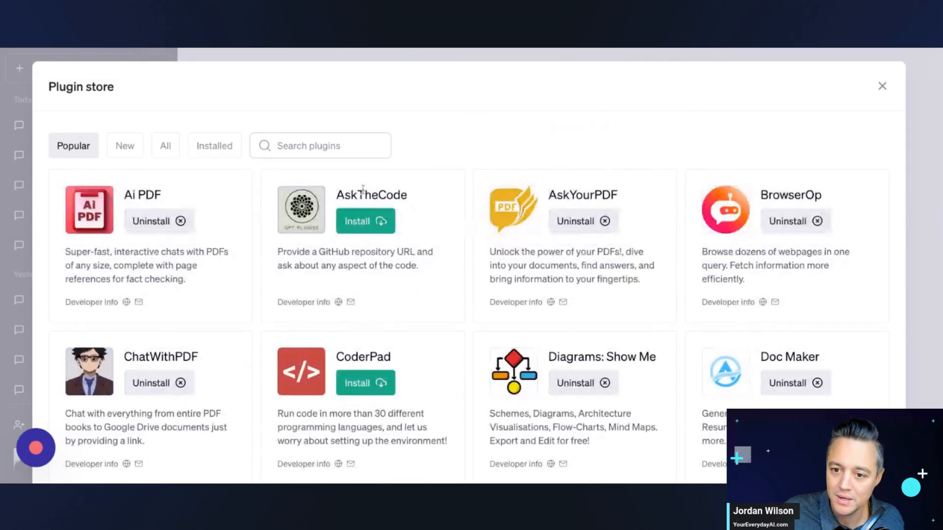
- Search the store for 'plugin', install Weather, and stop the Scribe capture
{"action": "left_click", "coordinate": [320, 145]}
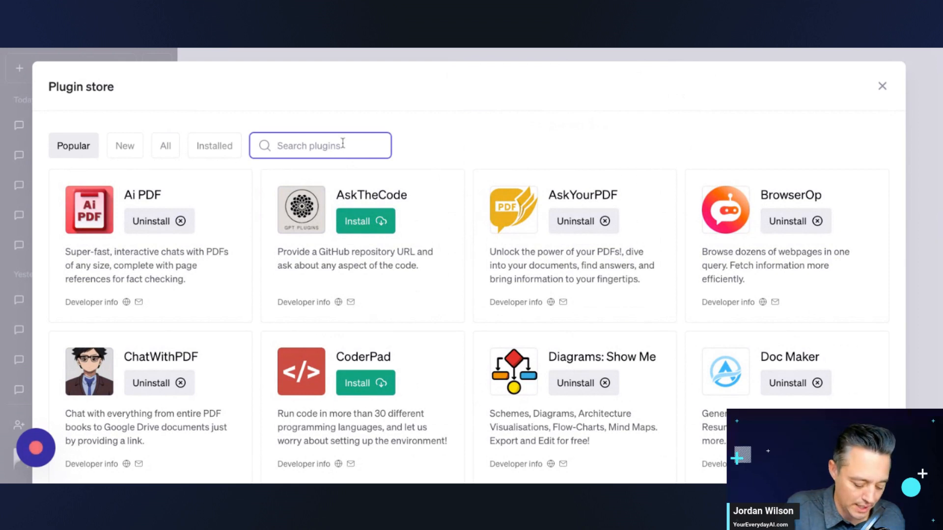
{"action": "type", "text": "plugin"}
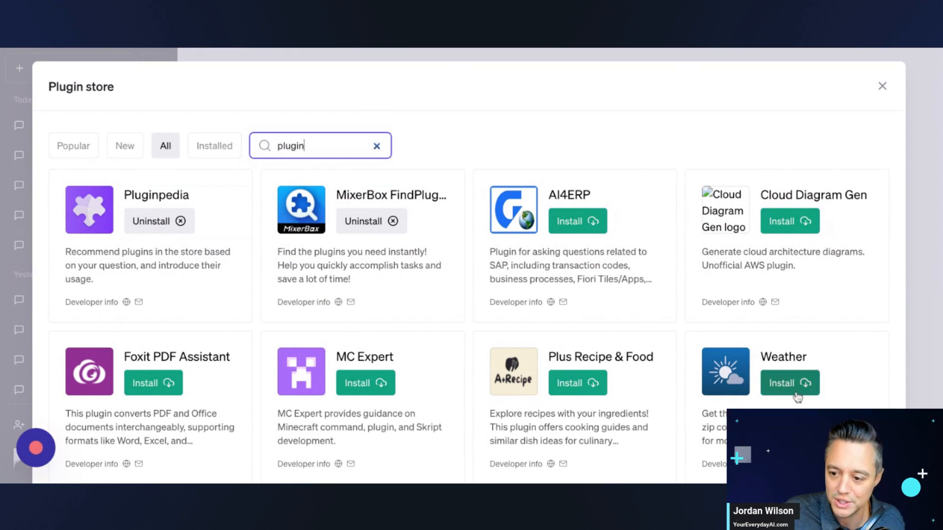
{"action": "left_click", "coordinate": [789, 383]}
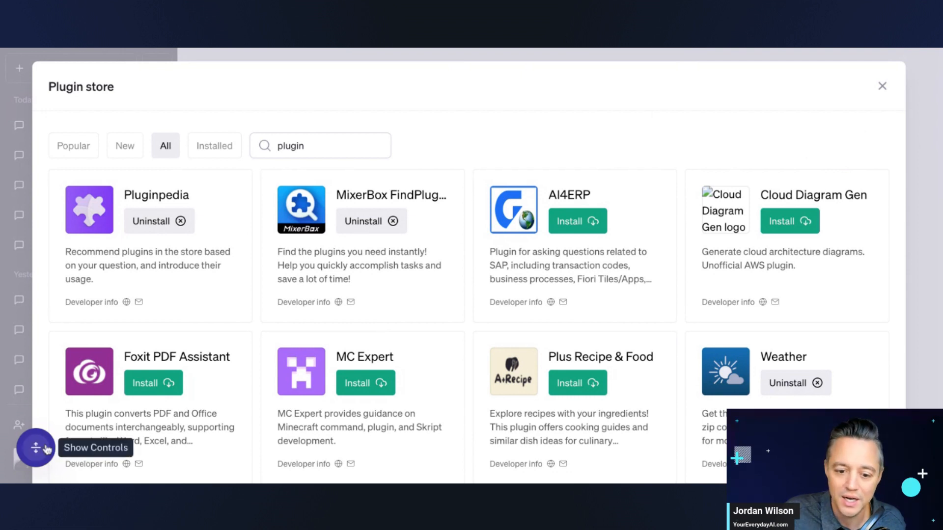
{"action": "left_click", "coordinate": [882, 86]}
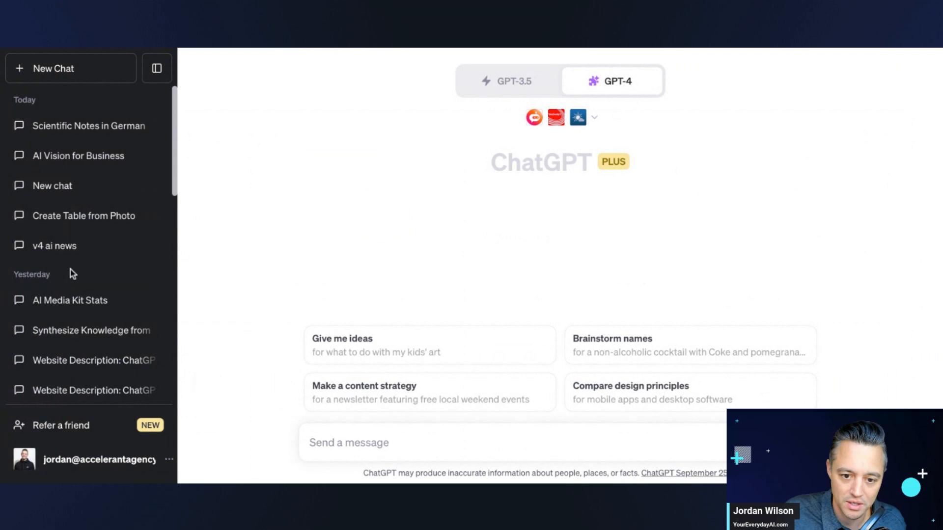
{"action": "mouse_move", "coordinate": [662, 59]}
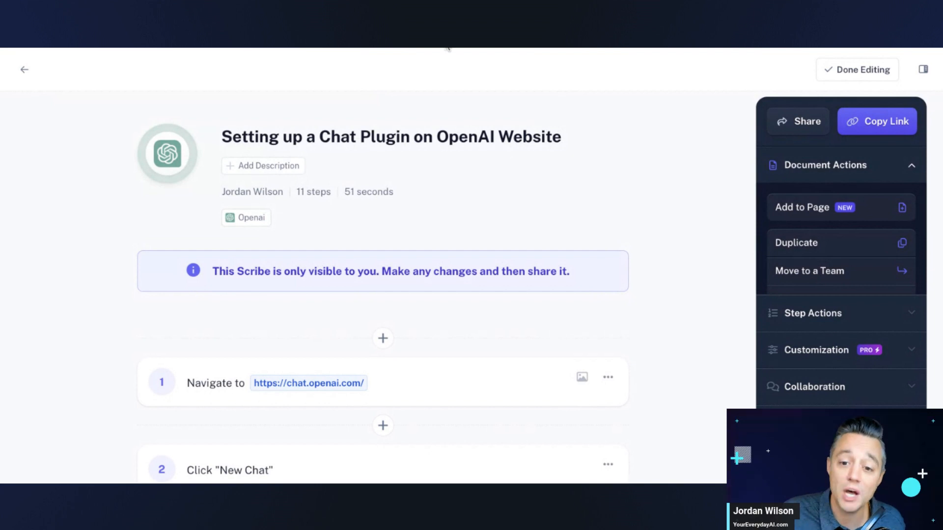
- Replace the guide title 'Setting up a Chat Plugin on OpenAI Website' with 'Overview of plugins on ChatGPT'
{"action": "scroll", "scroll_direction": "down", "scroll_amount": 3}
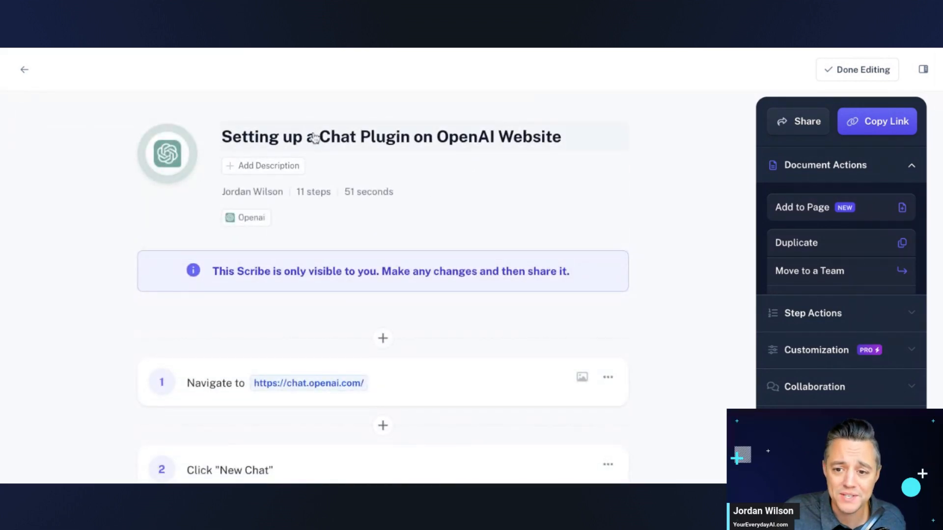
{"action": "left_click", "coordinate": [389, 137]}
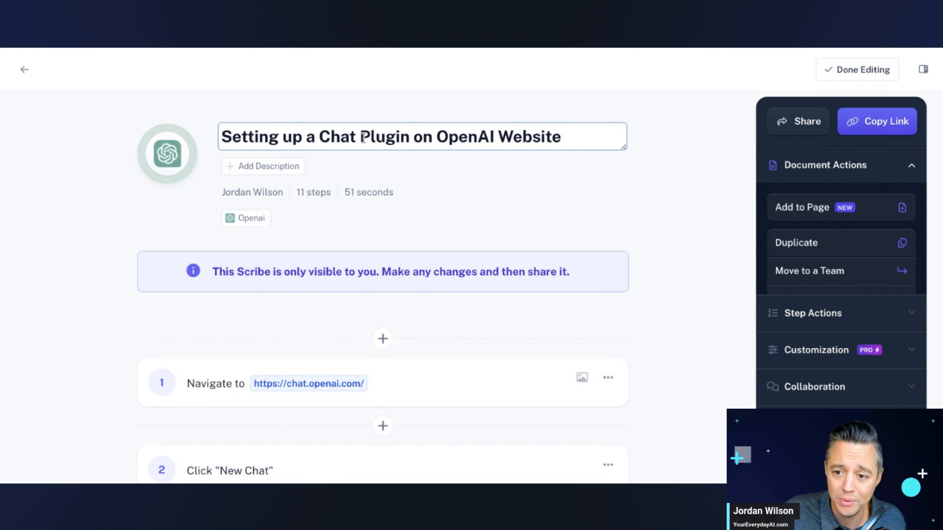
{"action": "triple_click", "coordinate": [393, 137]}
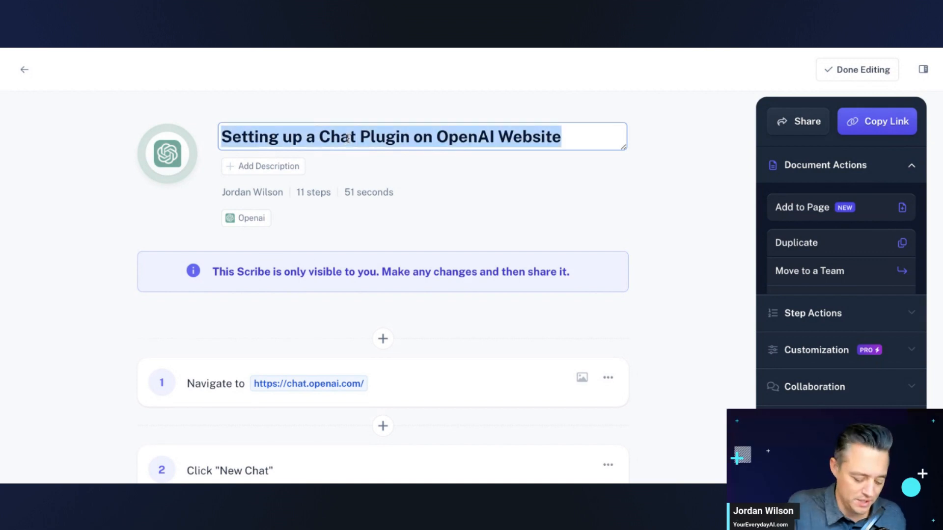
{"action": "type", "text": "Overview of plugins on Chat"}
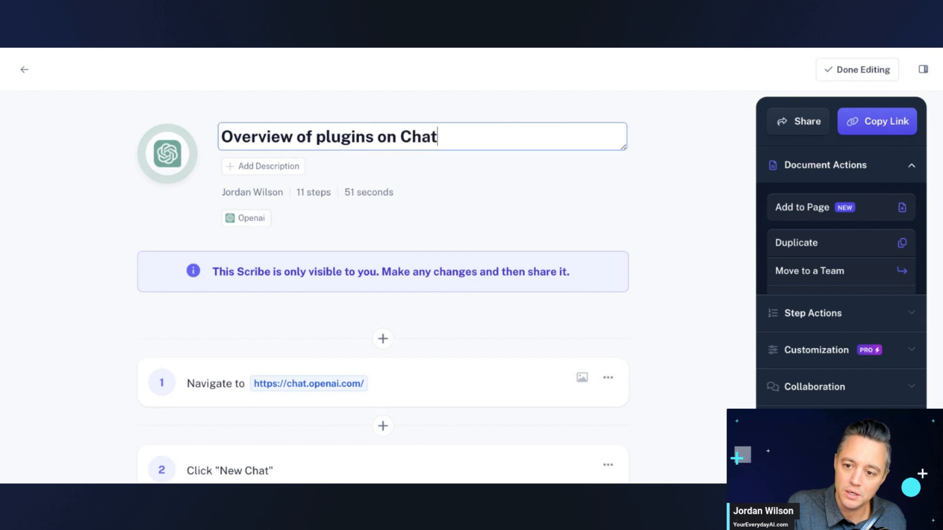
{"action": "scroll", "scroll_direction": "down", "scroll_amount": 3}
{"action": "type", "text": "Hover over"}
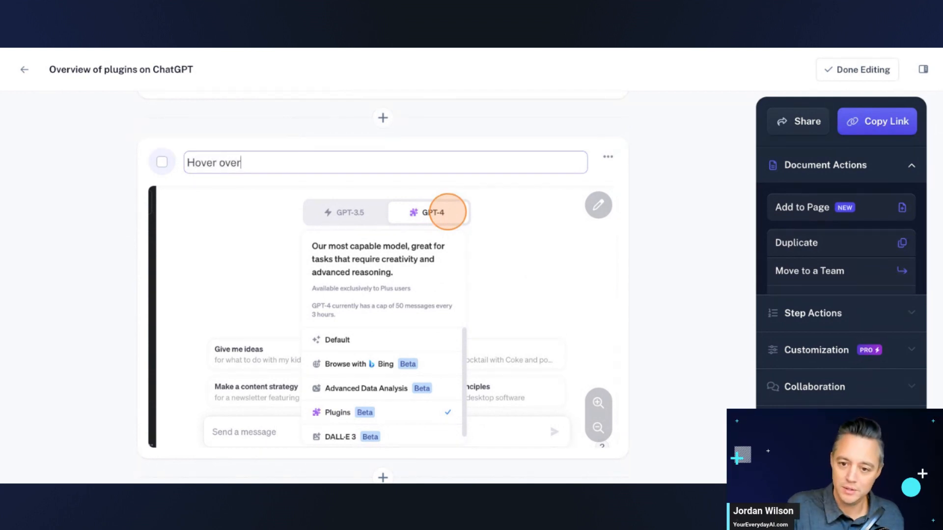
- Caption steps 'Hover over GPT-4' and 'Click Plugin', then delete a duplicate zoom-out step
{"action": "type", "text": "GPT-4"}
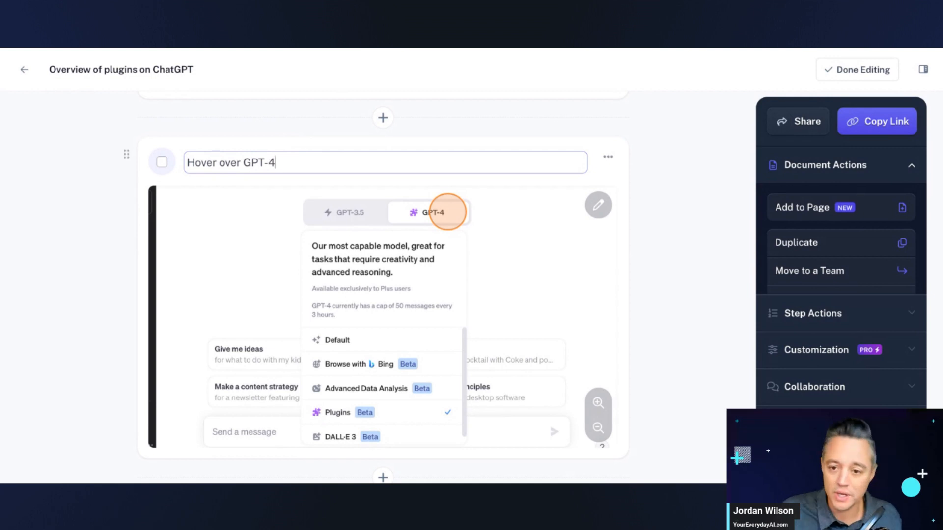
{"action": "scroll", "scroll_direction": "down", "scroll_amount": 3}
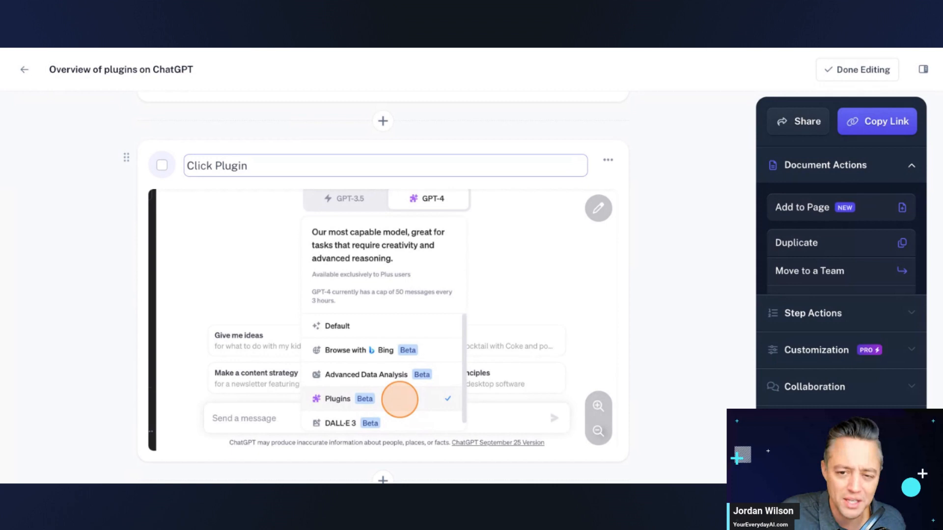
{"action": "mouse_move", "coordinate": [613, 171]}
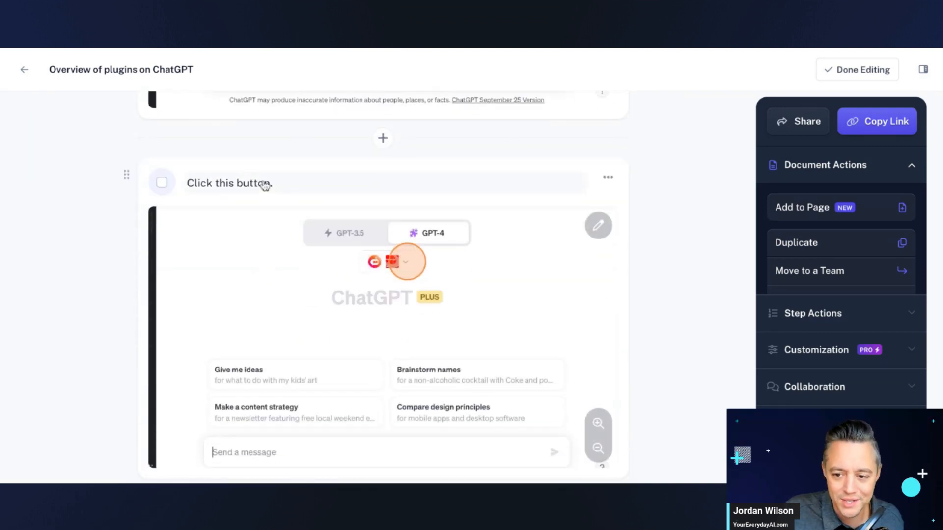
{"action": "double_click", "coordinate": [247, 183]}
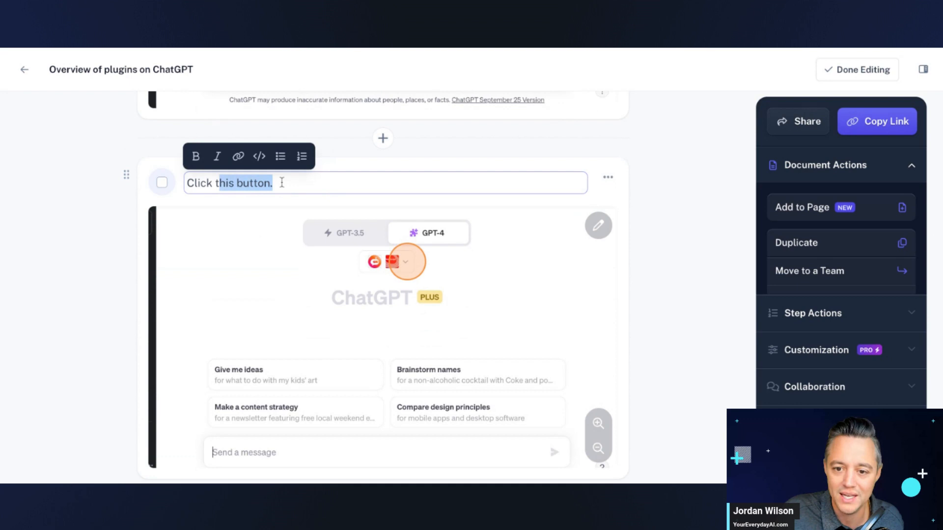
{"action": "type", "text": "Click the do"}
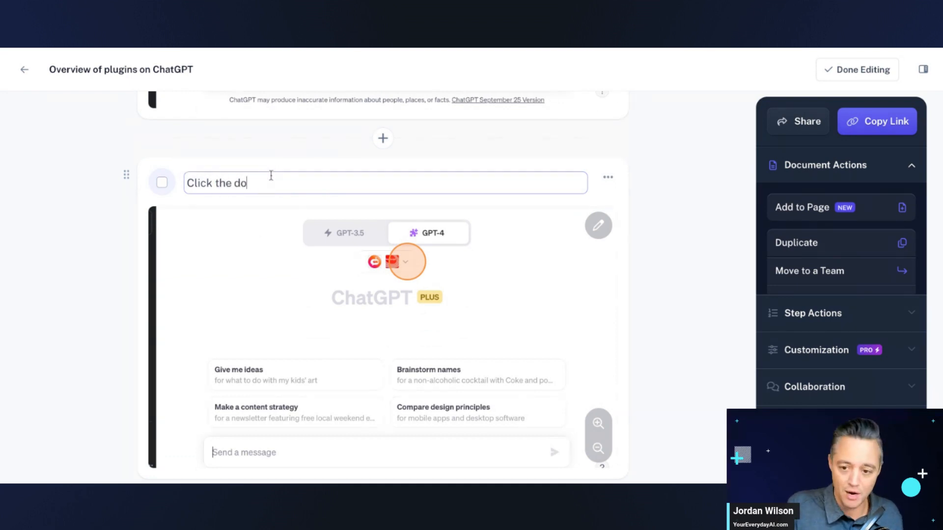
{"action": "scroll", "scroll_direction": "down", "scroll_amount": 3}
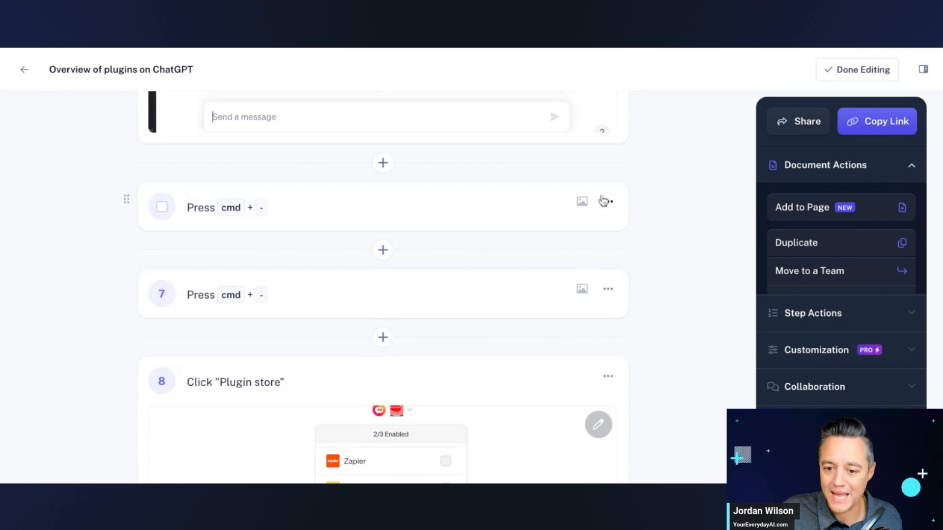
{"action": "left_click", "coordinate": [607, 201]}
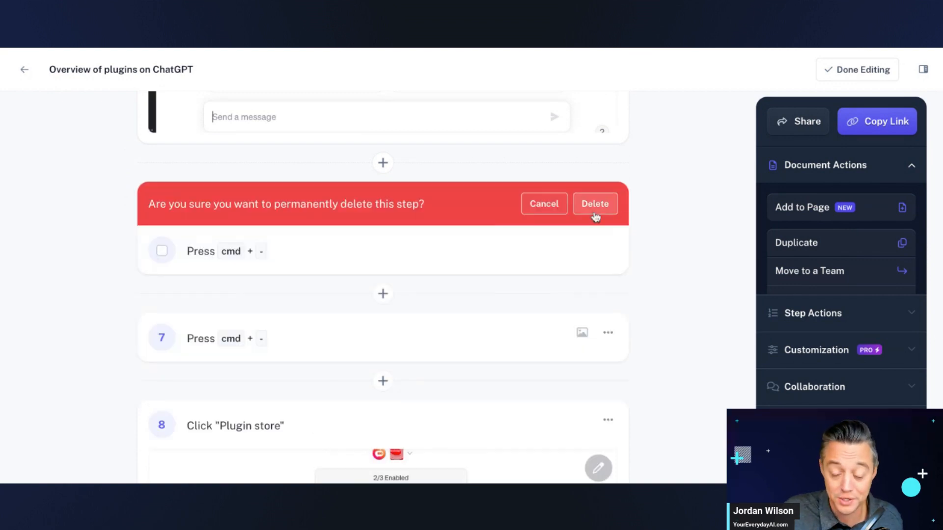
- Delete the remaining duplicate 'Press cmd + -' zoom-out step
{"action": "left_click", "coordinate": [594, 203]}
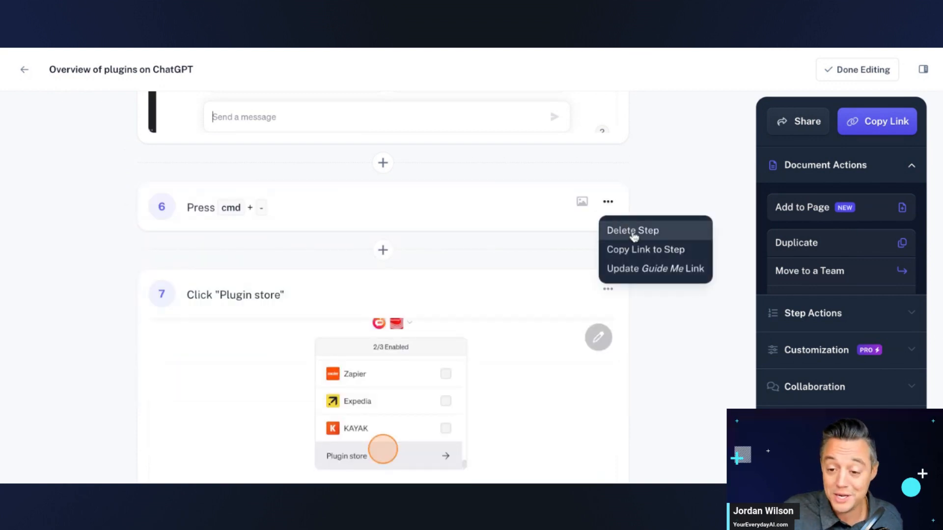
{"action": "left_click", "coordinate": [632, 230]}
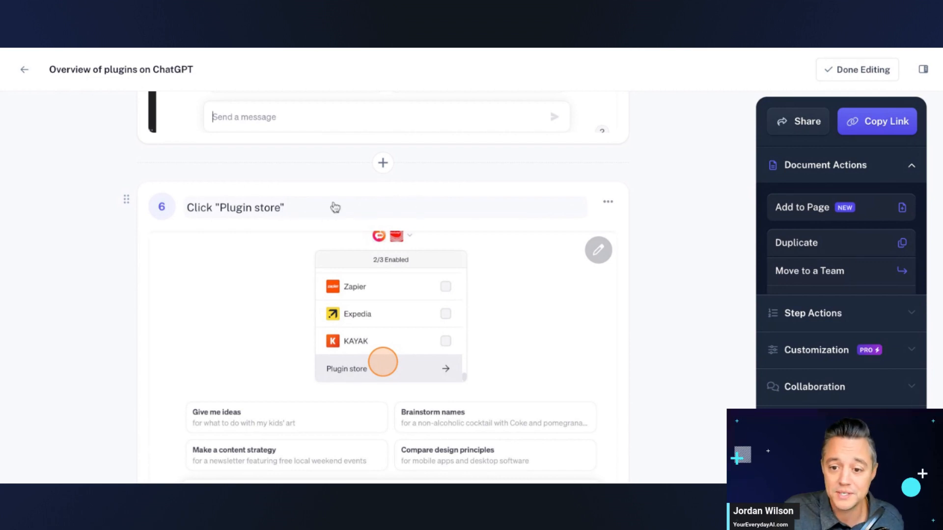
{"action": "left_click", "coordinate": [382, 361]}
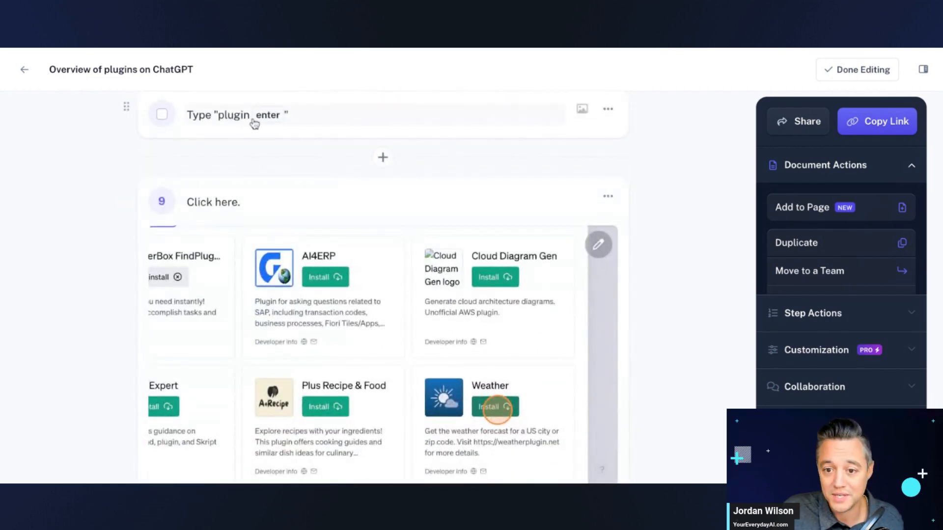
- Reword the install step's caption, replacing 'here.' with 'the install button'
{"action": "scroll", "scroll_direction": "down", "scroll_amount": 3}
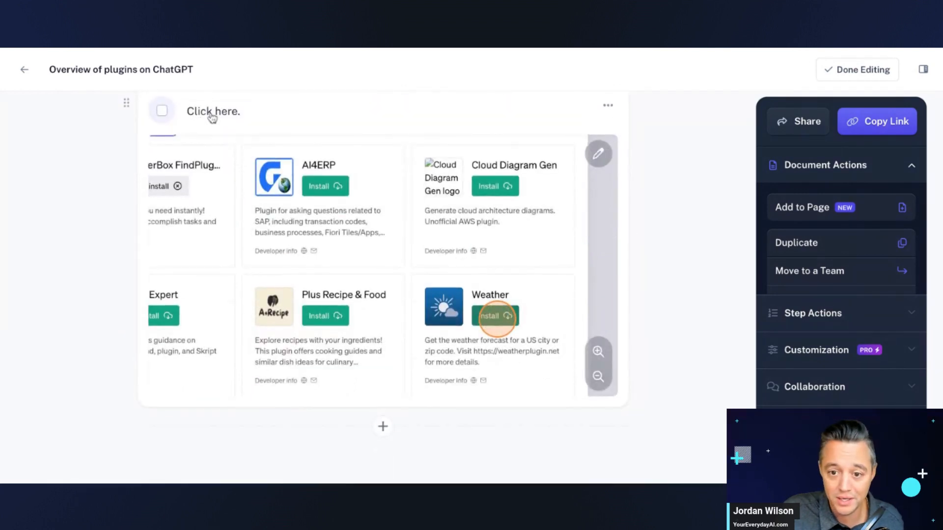
{"action": "double_click", "coordinate": [228, 111]}
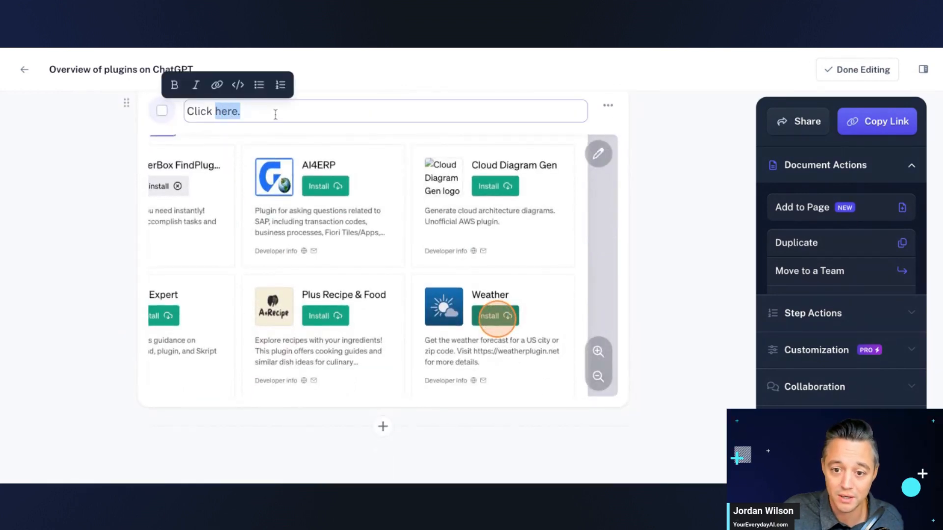
{"action": "type", "text": "Clickthe install bu"}
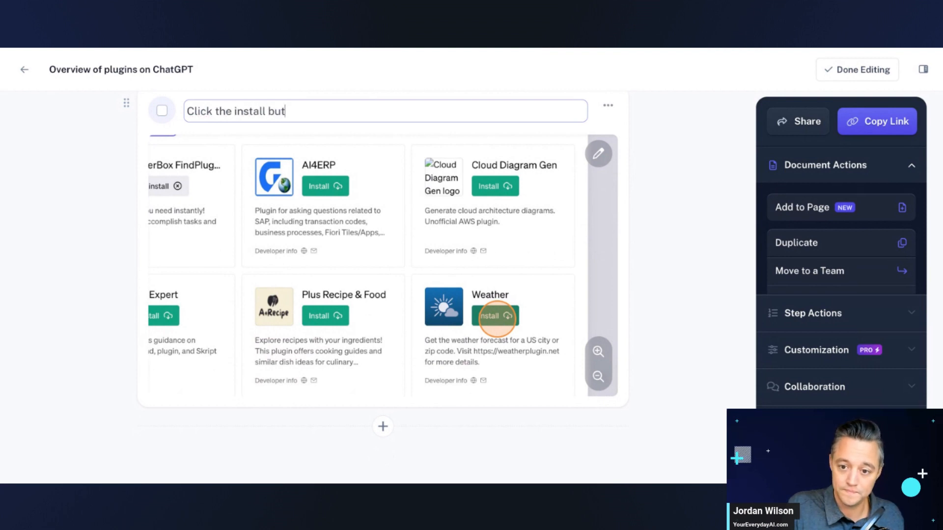
{"action": "type", "text": "ton"}
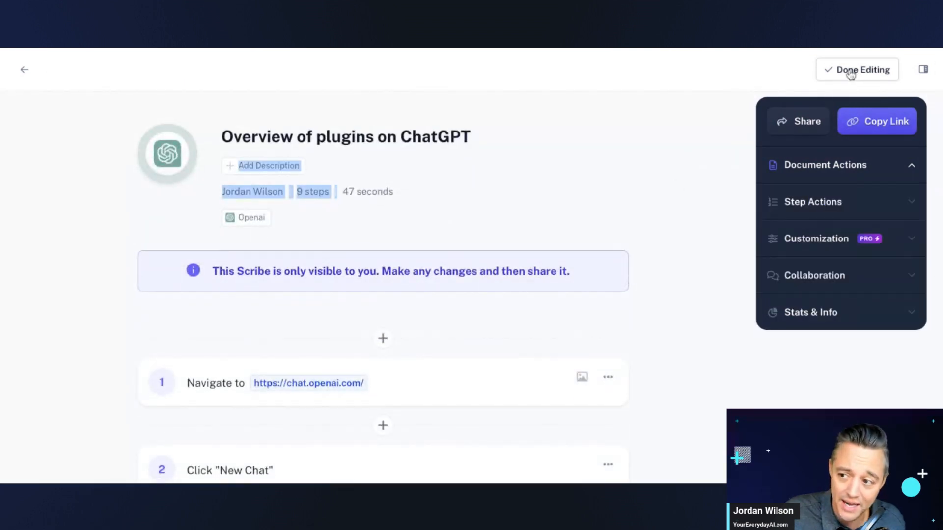
- Copy the guide's share link from the Scribe sidebar
{"action": "left_click", "coordinate": [825, 165]}
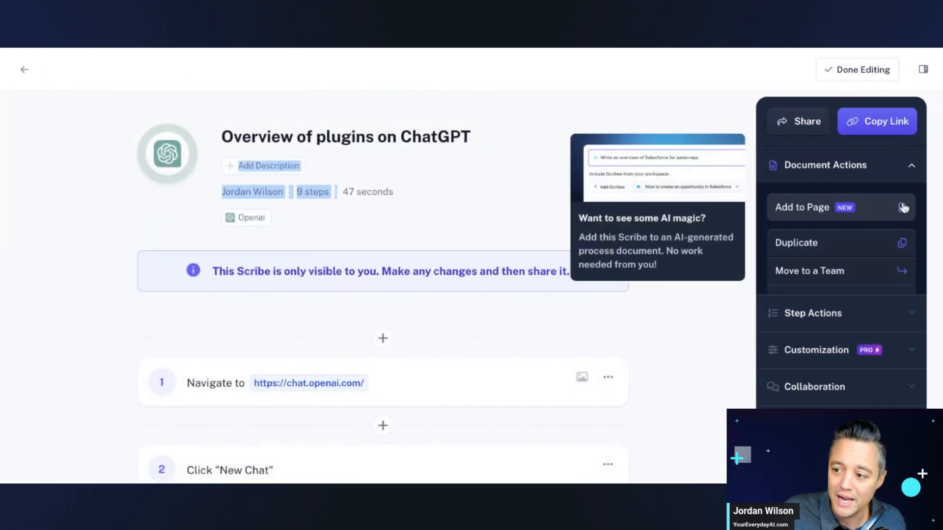
{"action": "mouse_move", "coordinate": [802, 214]}
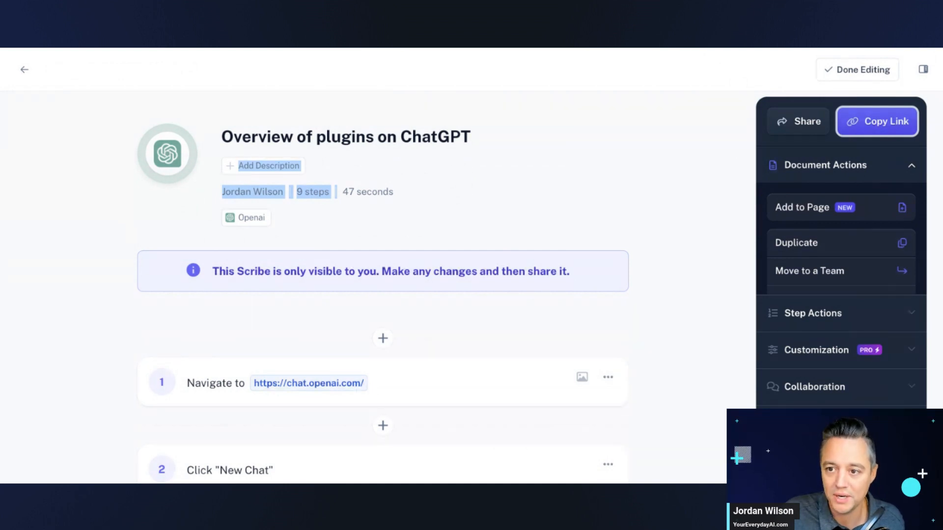
- Finish editing and open the guide's Share dialog showing PDF, HTML, Markdown, Confluence exports
{"action": "left_click", "coordinate": [856, 70]}
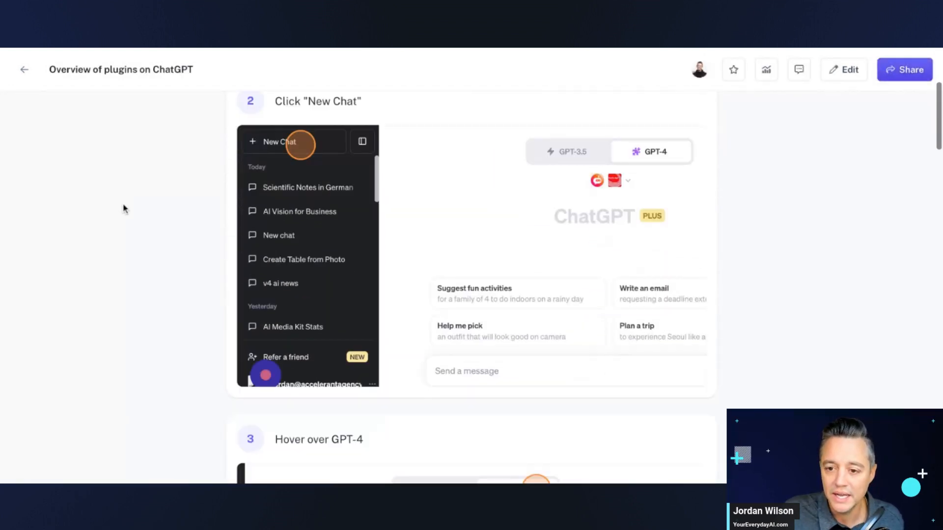
{"action": "scroll", "scroll_direction": "down", "scroll_amount": 3}
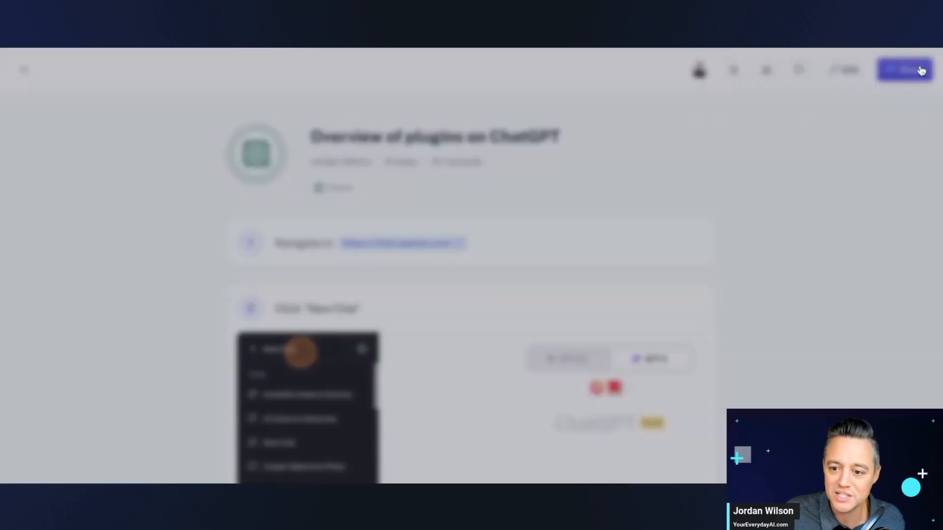
{"action": "left_click", "coordinate": [903, 69]}
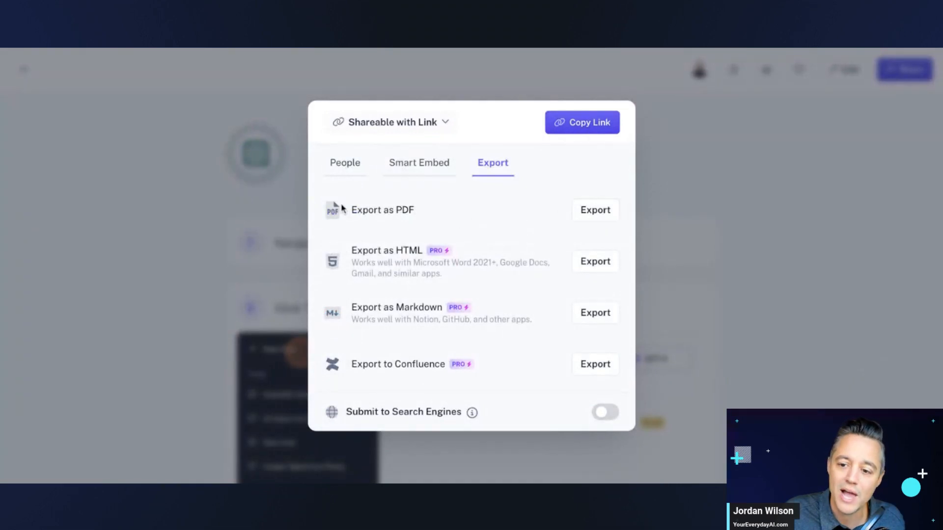
{"action": "mouse_move", "coordinate": [580, 214]}
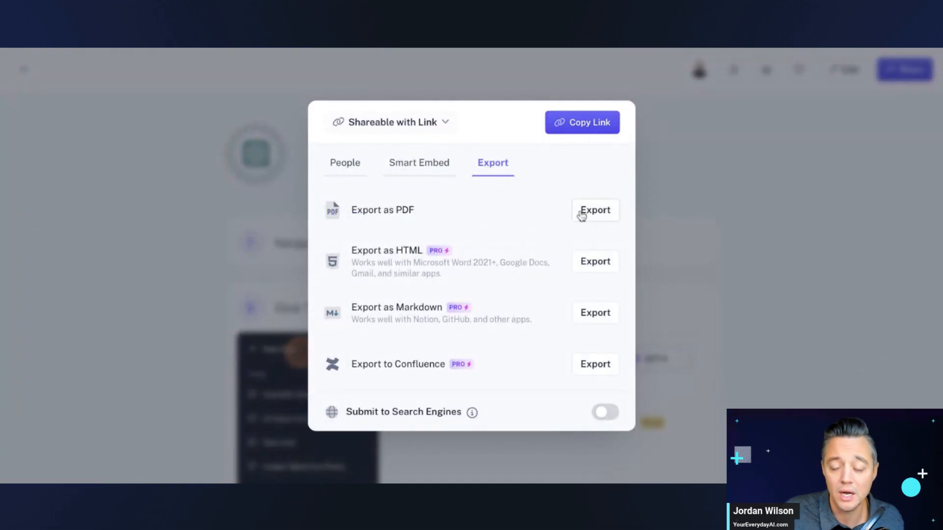
{"action": "mouse_move", "coordinate": [503, 373]}
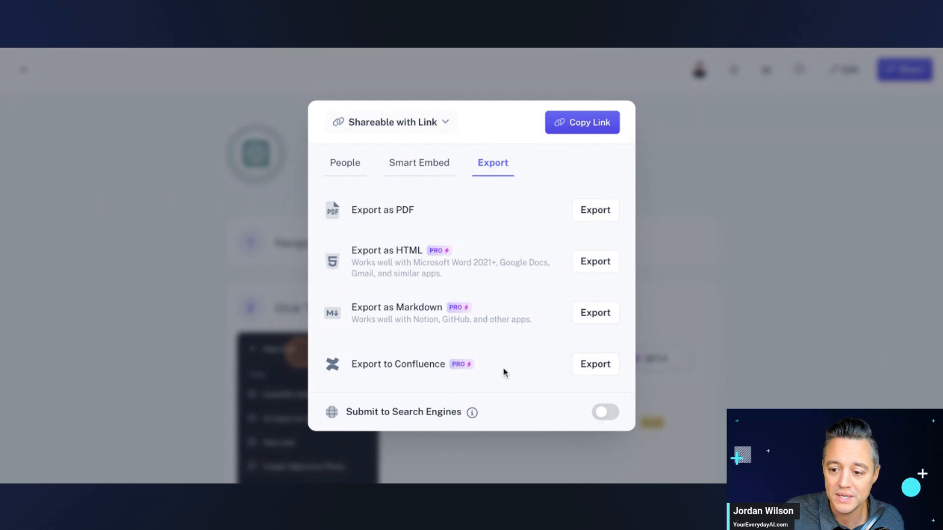
{"action": "mouse_move", "coordinate": [359, 152]}
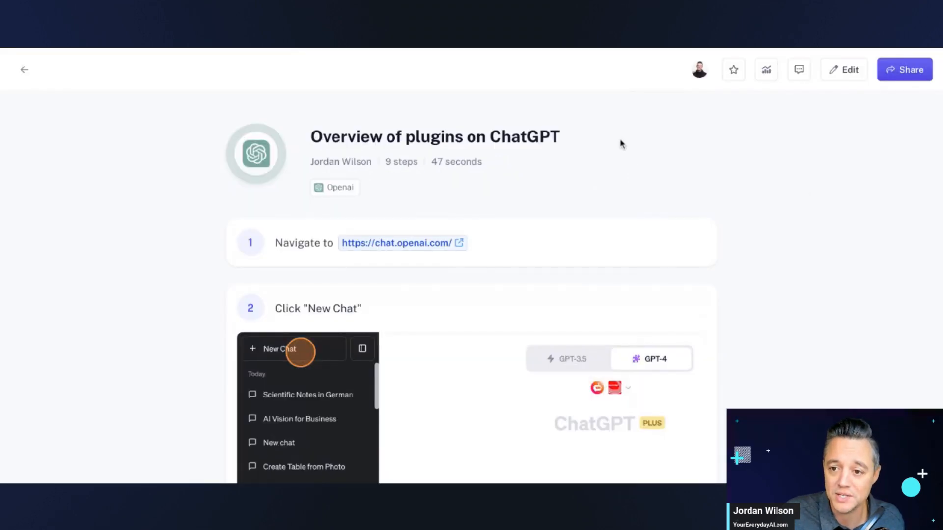
{"action": "mouse_move", "coordinate": [343, 52]}
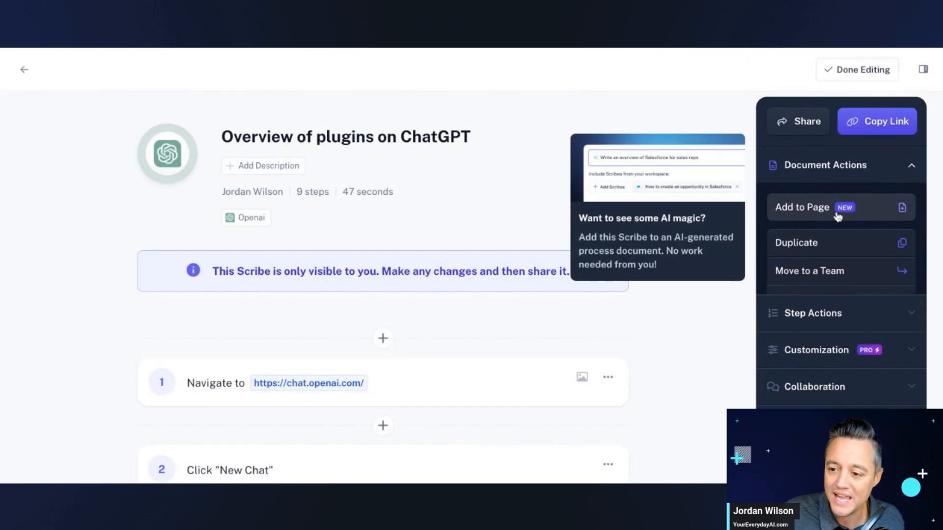
- Add the guide to a new Page using 'Add to a Page with AI'
{"action": "left_click", "coordinate": [801, 206]}
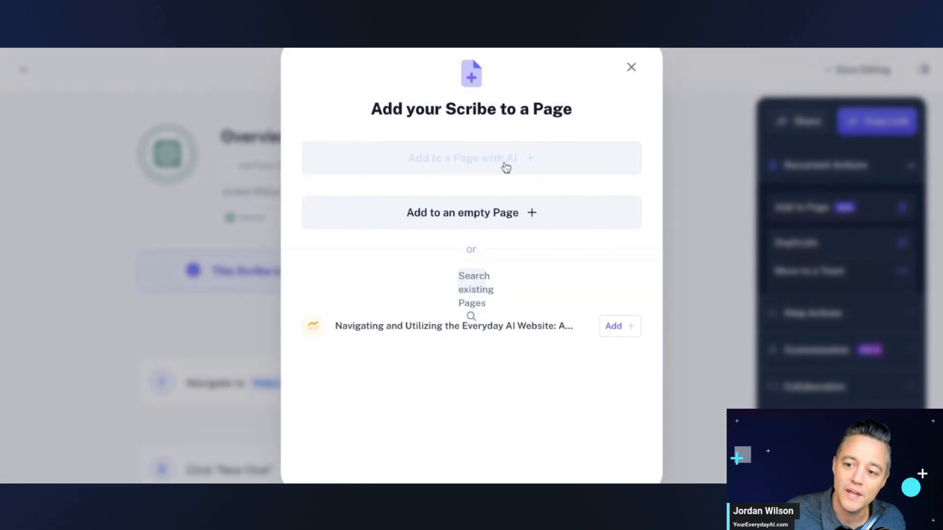
{"action": "left_click", "coordinate": [463, 158]}
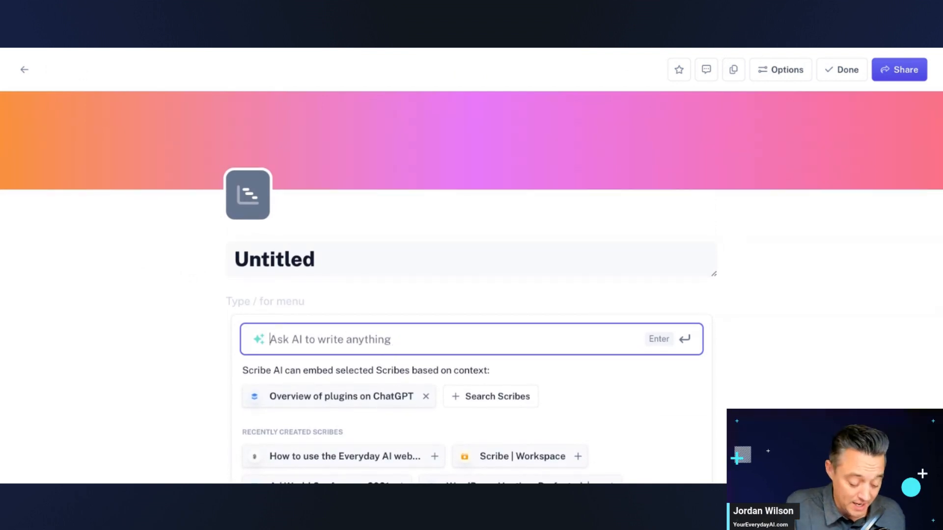
- Prompt the AI to explain why someone might use ChatGPT and how to get started
{"action": "type", "text": "Explain why"}
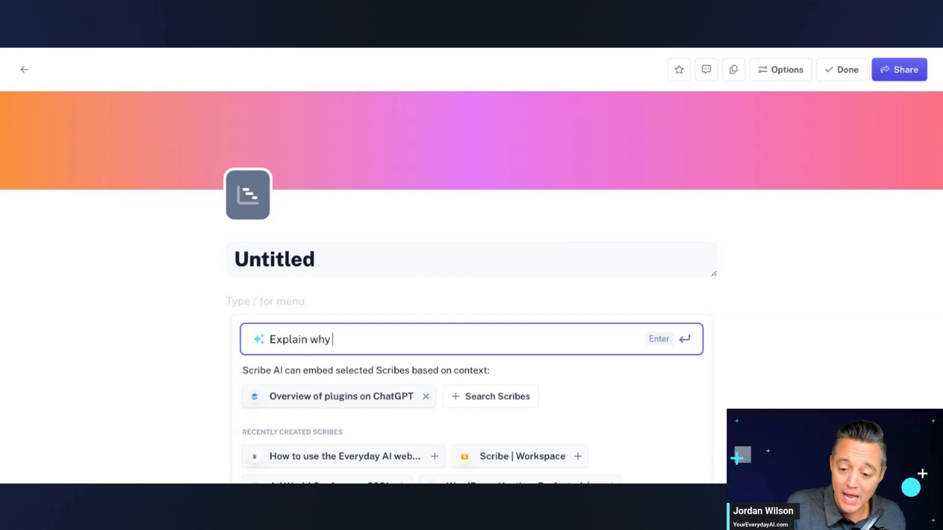
{"action": "type", "text": "someone m"}
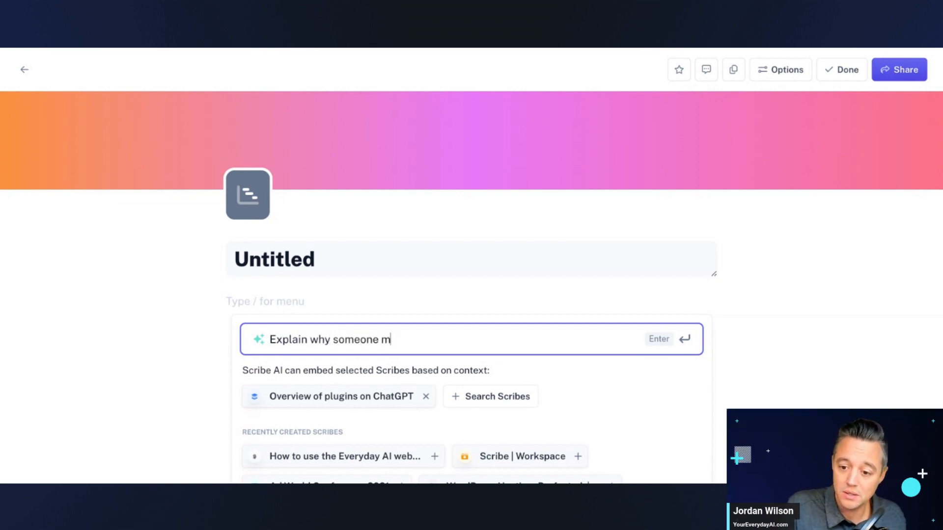
{"action": "type", "text": "ight want to use C"}
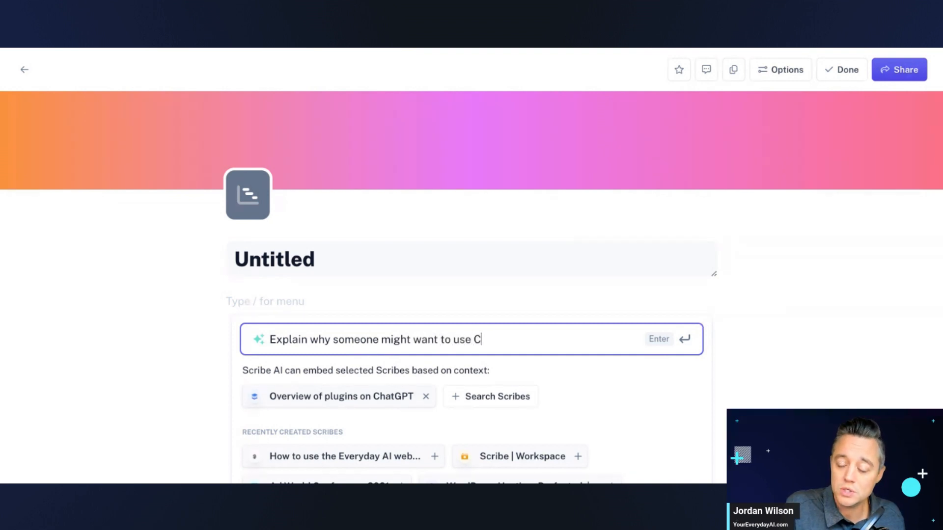
{"action": "type", "text": "hatGT"}
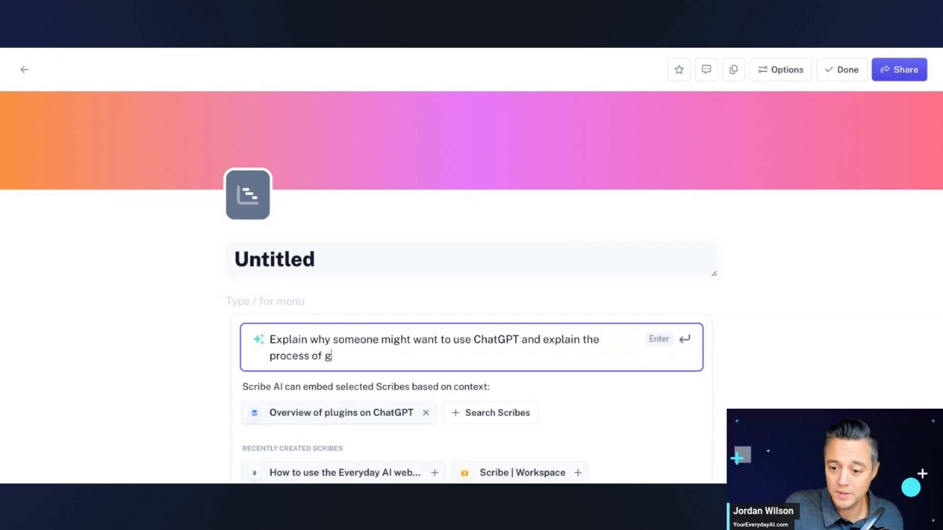
{"action": "type", "text": "ett"}
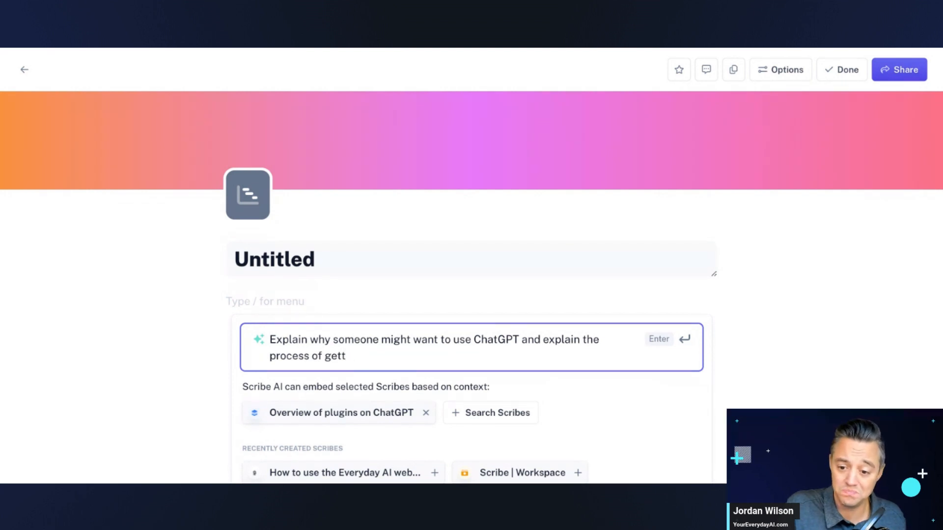
{"action": "type", "text": "ing star"}
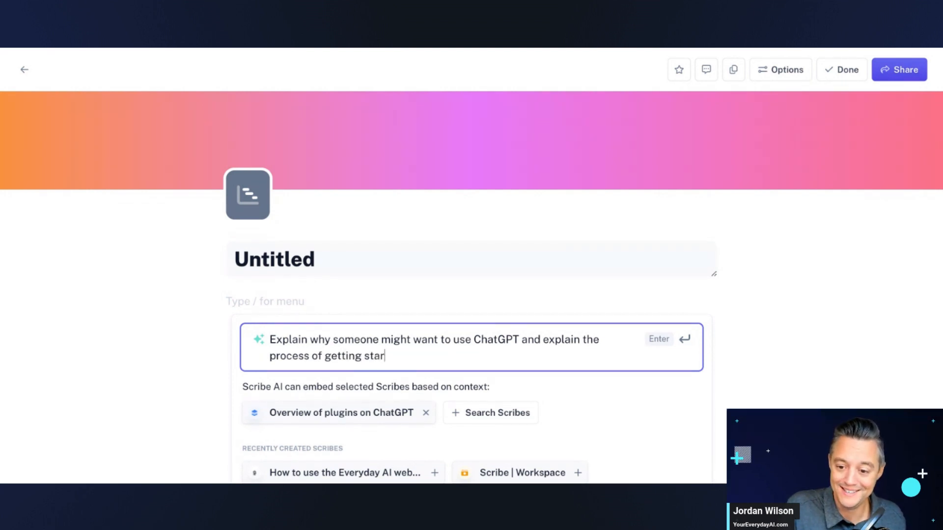
{"action": "type", "text": "ted in ChatGP"}
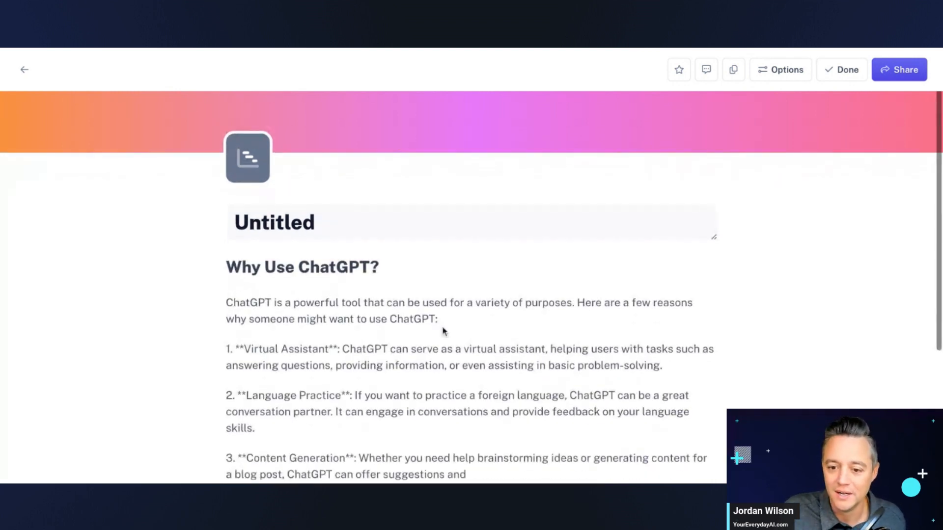
- Scroll through the generated ChatGPT page, its Getting Started steps and embedded plugins guide
{"action": "scroll", "scroll_direction": "down", "scroll_amount": 3}
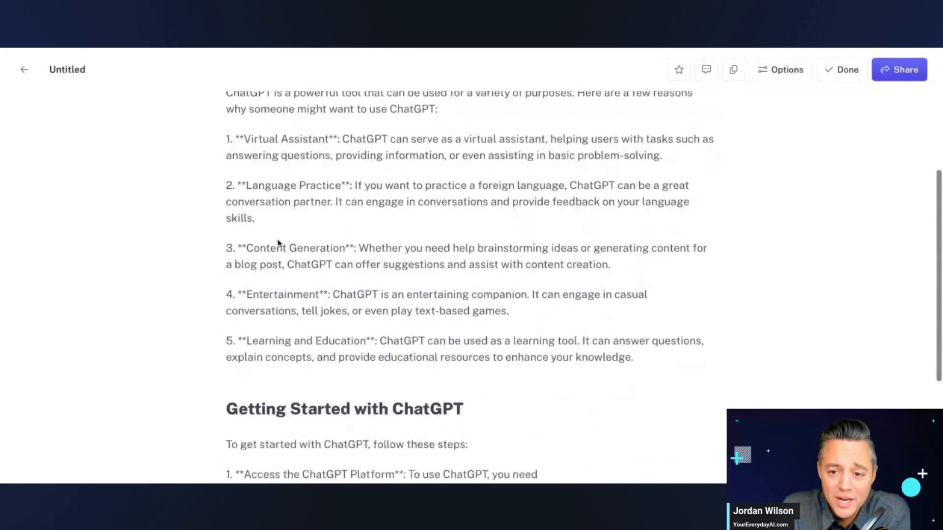
{"action": "scroll", "scroll_direction": "down", "scroll_amount": 3}
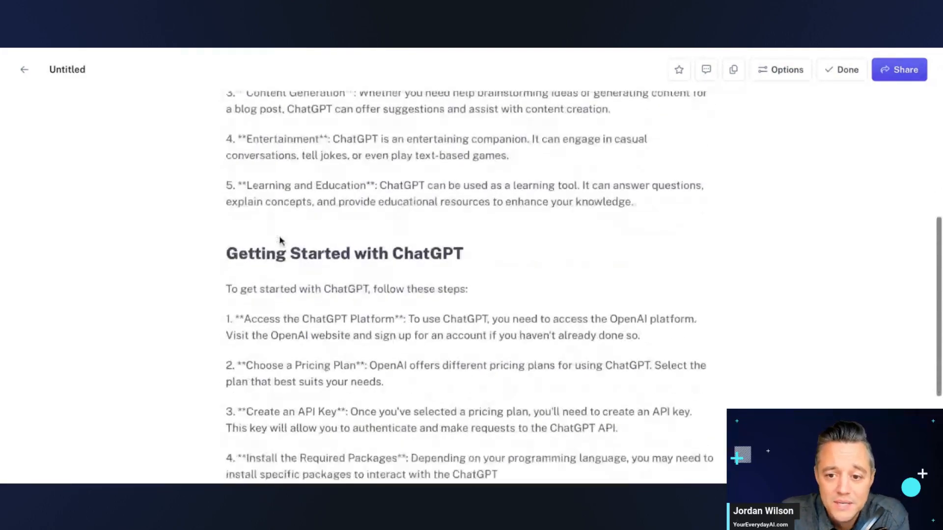
{"action": "scroll", "scroll_direction": "down", "scroll_amount": 3}
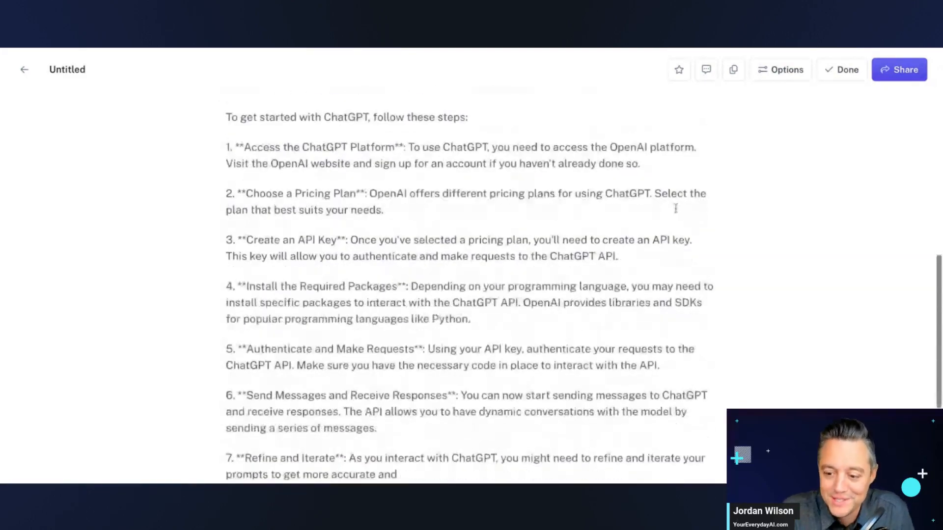
{"action": "scroll", "scroll_direction": "down", "scroll_amount": 3}
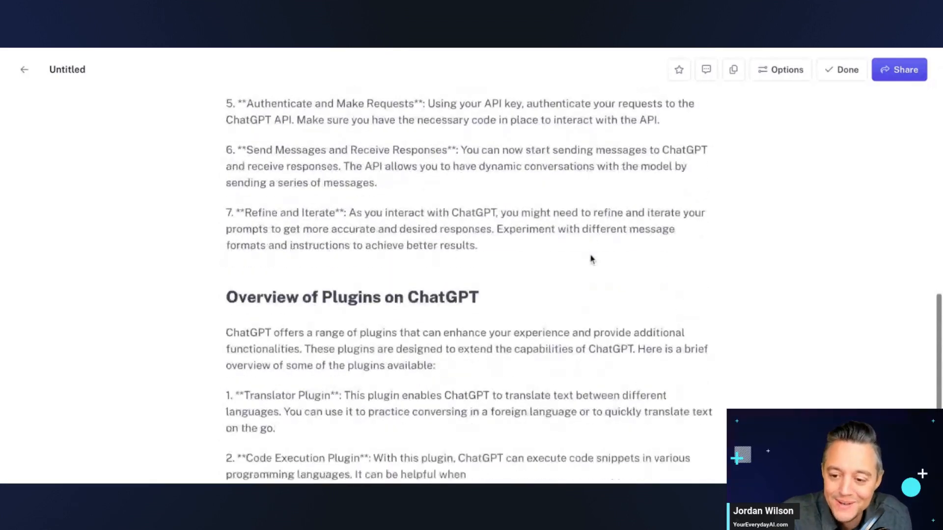
{"action": "scroll", "scroll_direction": "down", "scroll_amount": 3}
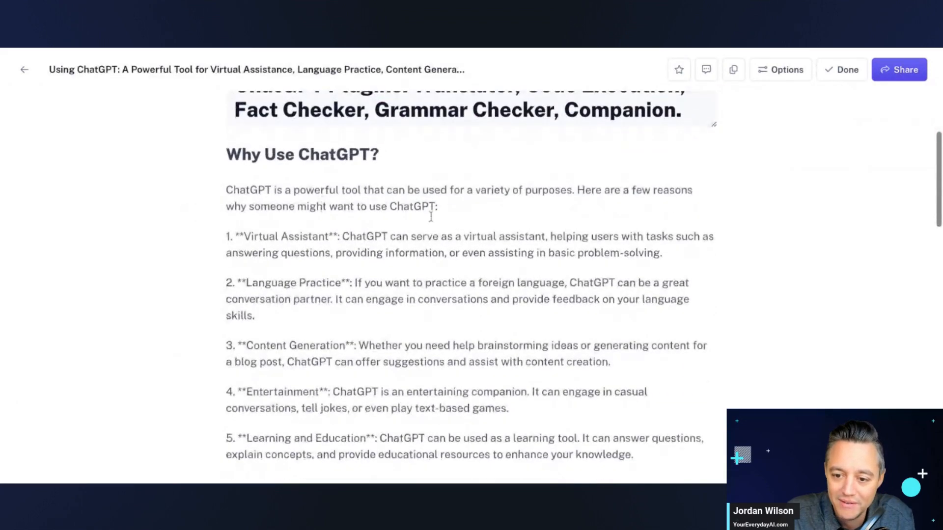
{"action": "scroll", "scroll_direction": "down", "scroll_amount": 3}
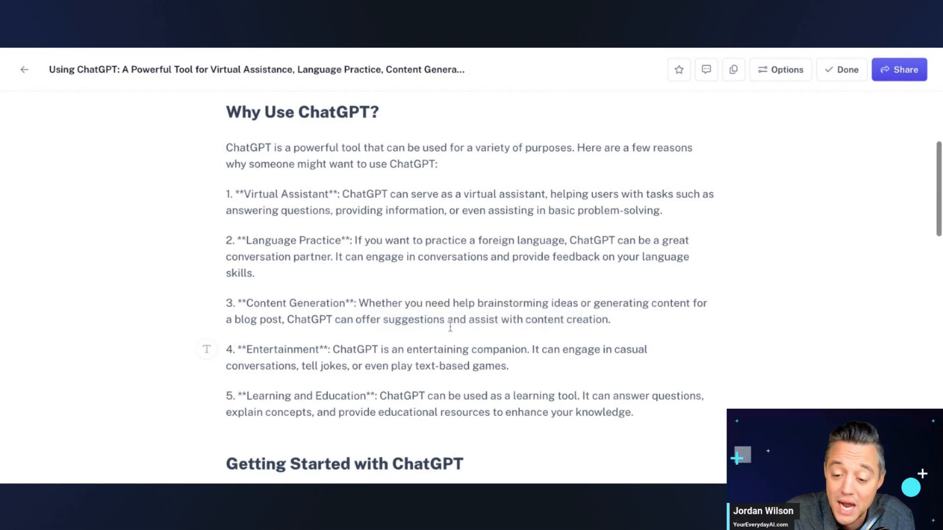
{"action": "scroll", "scroll_direction": "down", "scroll_amount": 3}
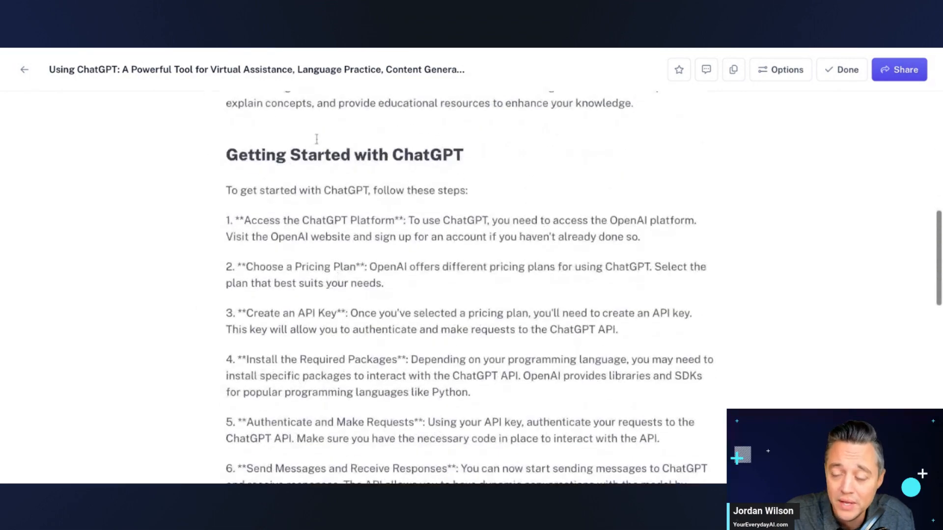
{"action": "scroll", "scroll_direction": "down", "scroll_amount": 3}
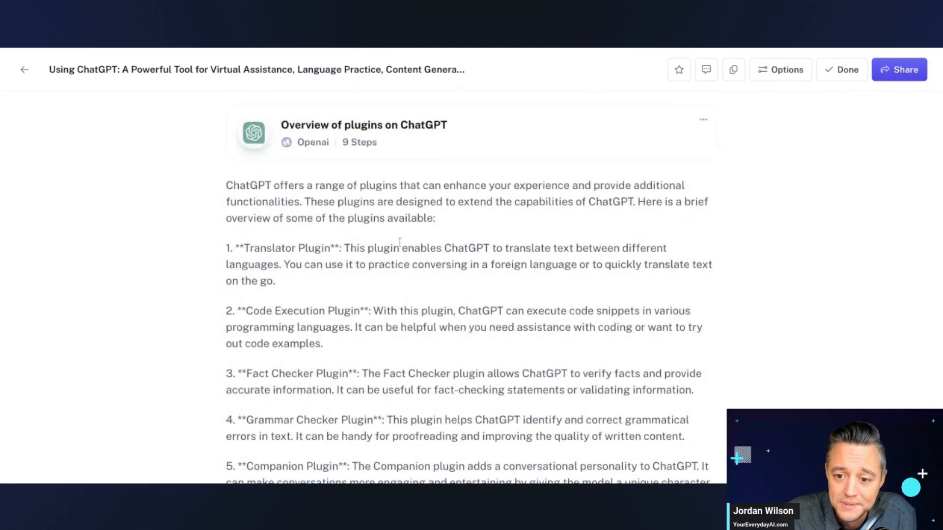
{"action": "scroll", "scroll_direction": "down", "scroll_amount": 3}
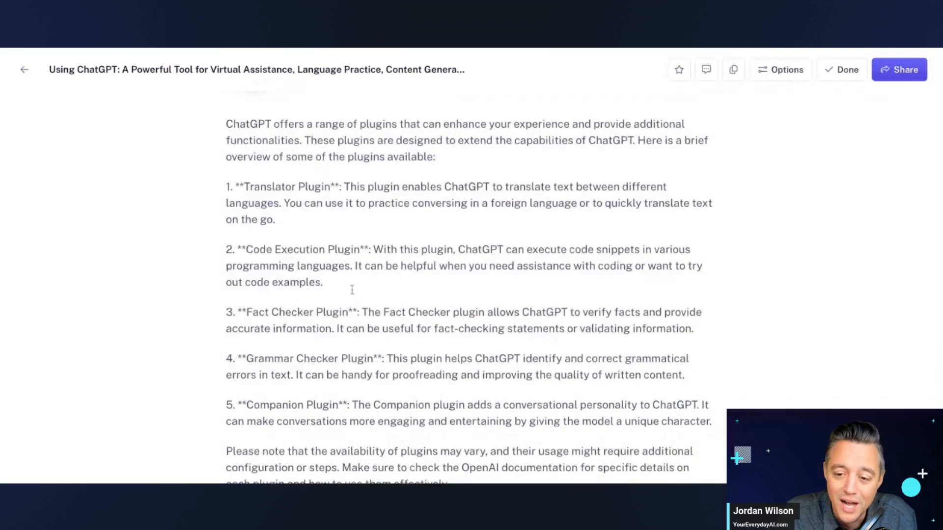
{"action": "scroll", "scroll_direction": "down", "scroll_amount": 3}
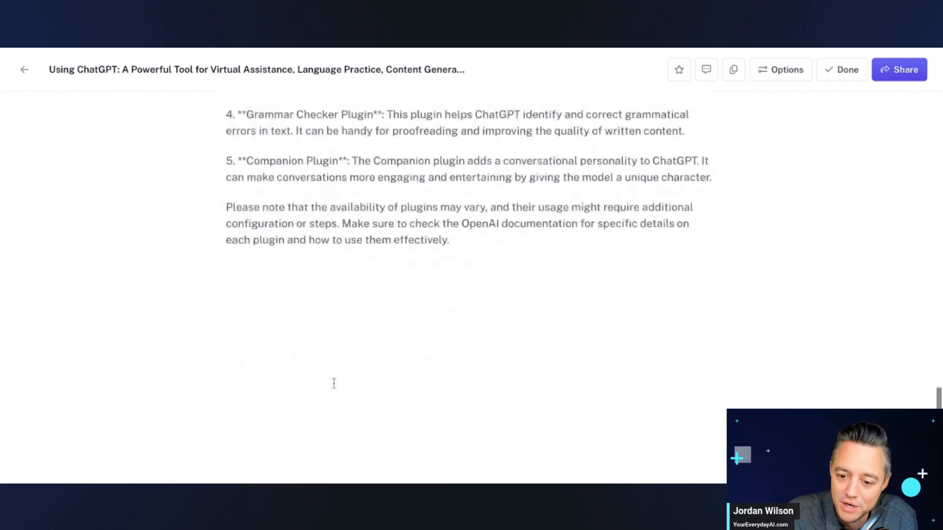
{"action": "scroll", "scroll_direction": "up", "scroll_amount": 3}
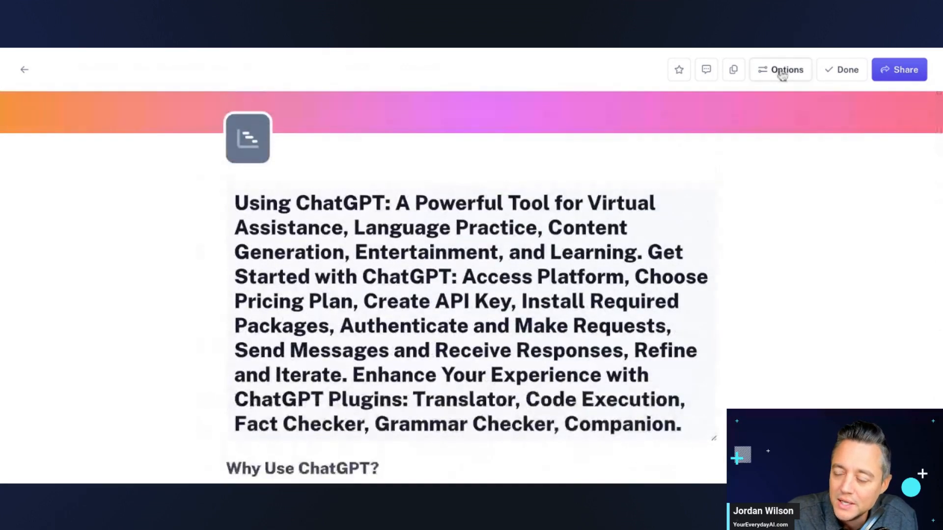
- Finish editing the long-titled ChatGPT page and copy its share link
{"action": "left_click", "coordinate": [785, 69]}
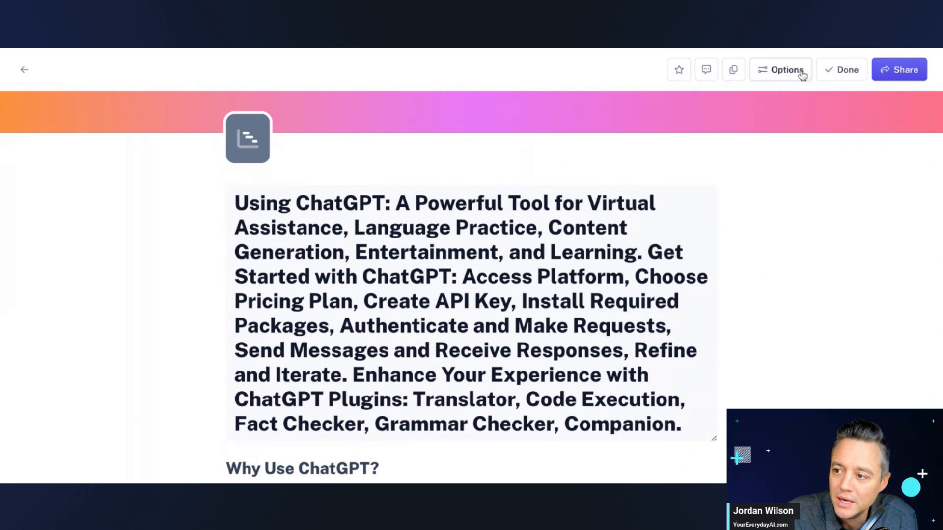
{"action": "left_click", "coordinate": [840, 69]}
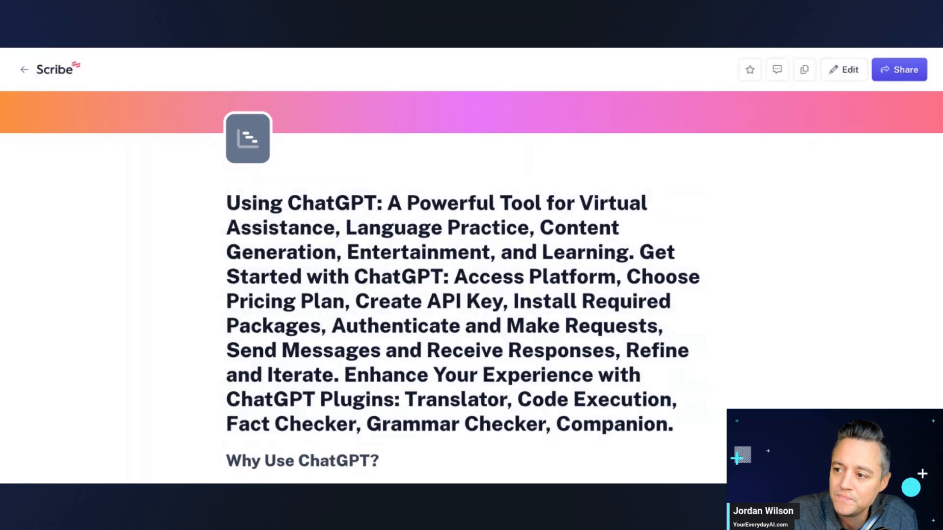
{"action": "left_click", "coordinate": [898, 69]}
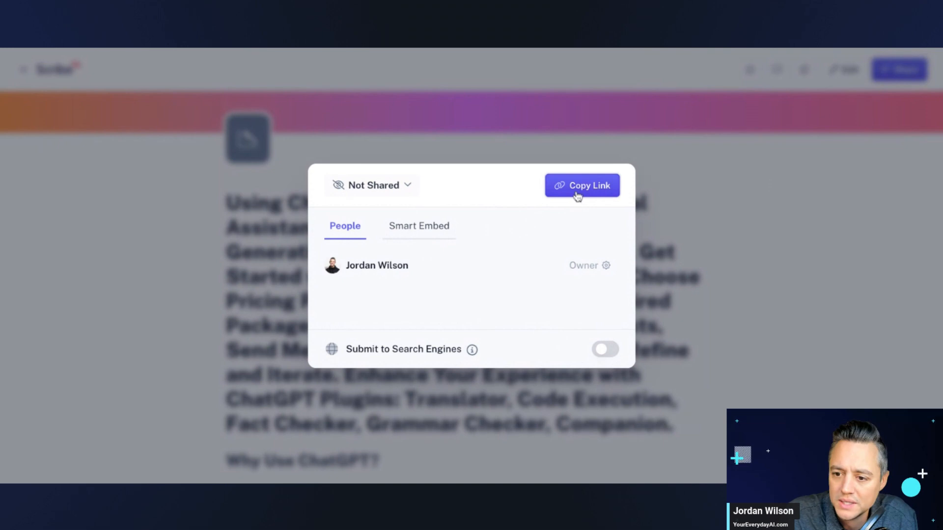
{"action": "left_click", "coordinate": [418, 226]}
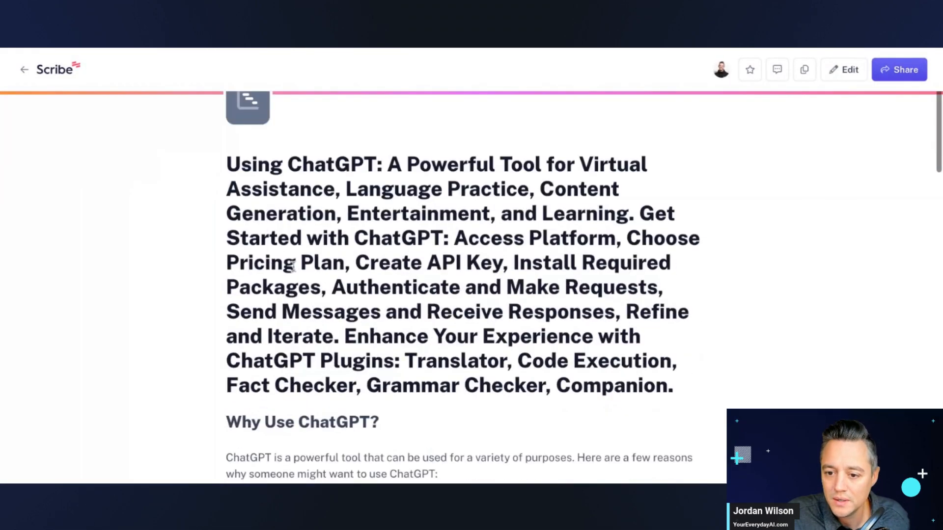
- Scroll to reach the 'Overview of plugins on ChatGPT' guide
{"action": "scroll", "scroll_direction": "down", "scroll_amount": 3}
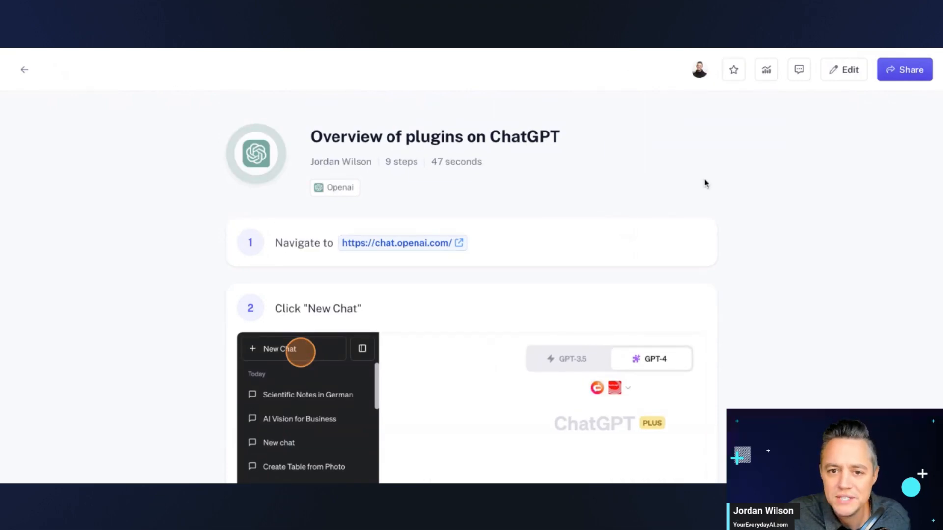
- Check the guide's Team Viewers list, then scroll the page
{"action": "left_click", "coordinate": [699, 70]}
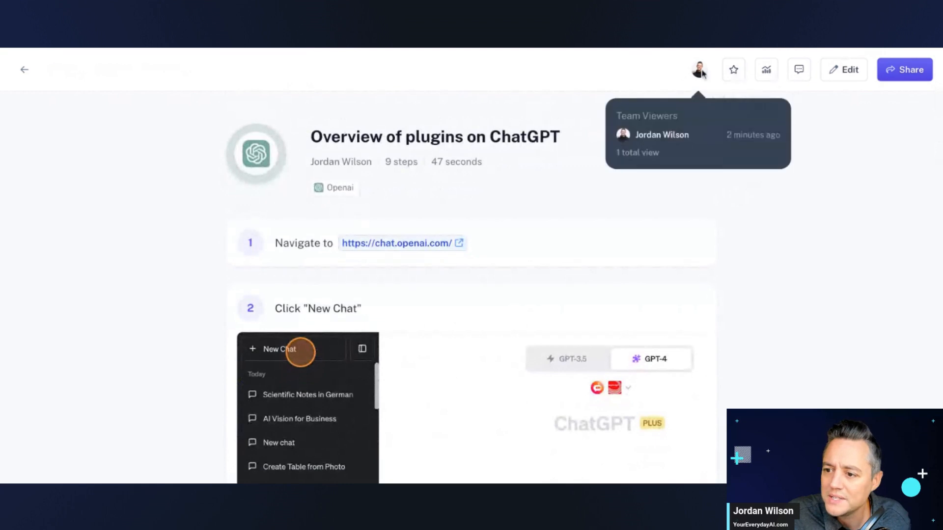
{"action": "mouse_move", "coordinate": [865, 68]}
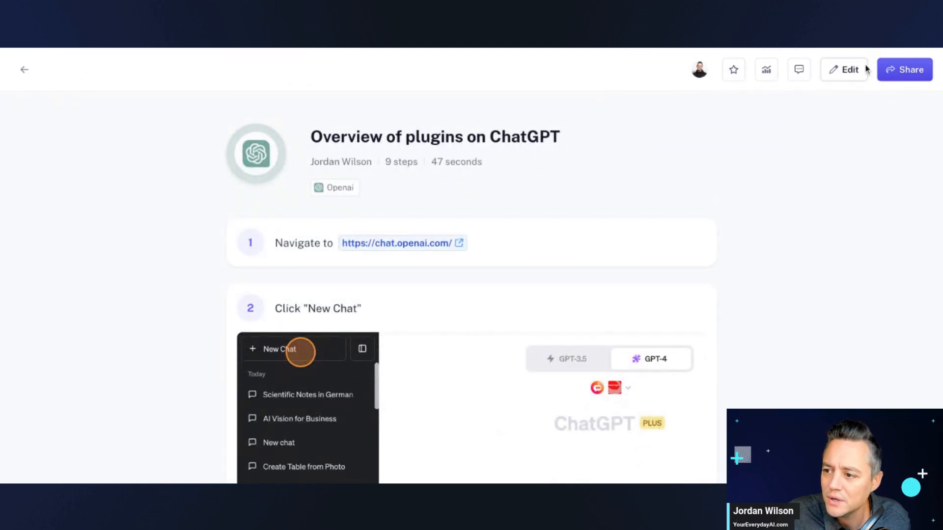
{"action": "scroll", "scroll_direction": "down", "scroll_amount": 3}
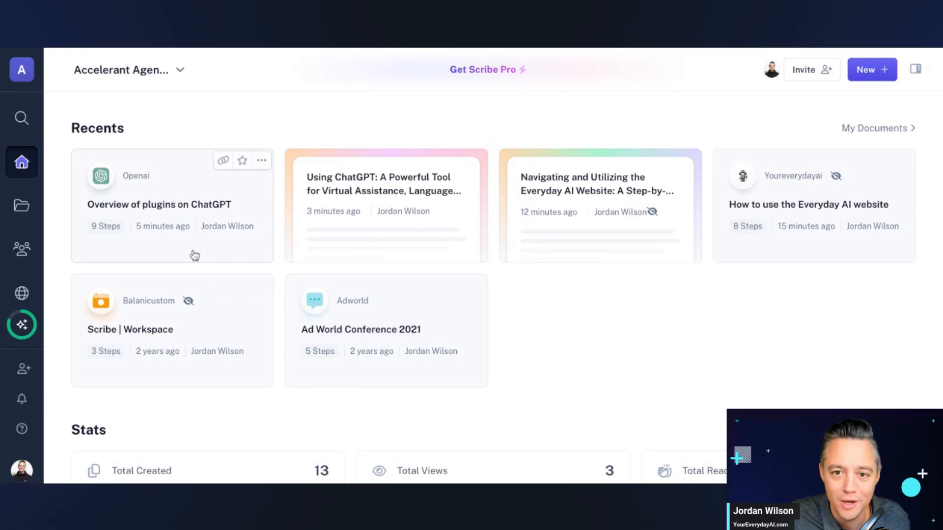
{"action": "mouse_move", "coordinate": [22, 162]}
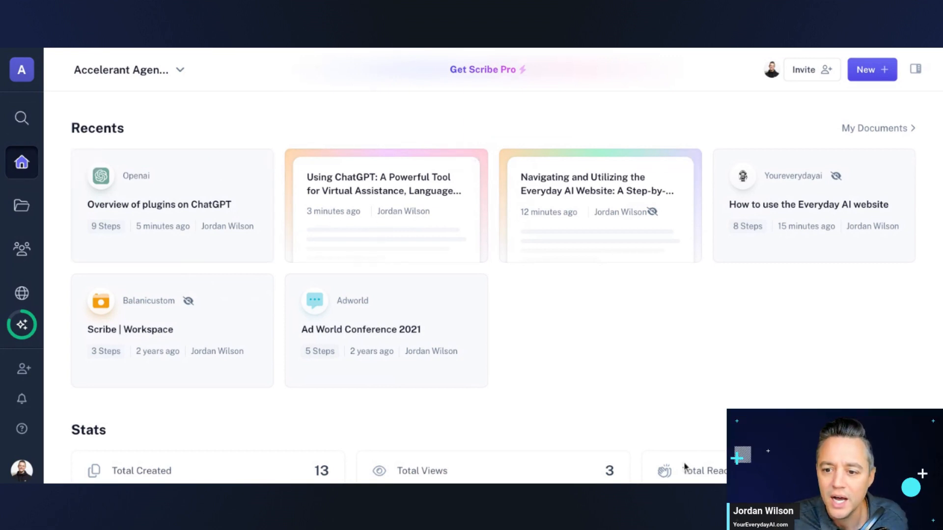
{"action": "mouse_move", "coordinate": [179, 169]}
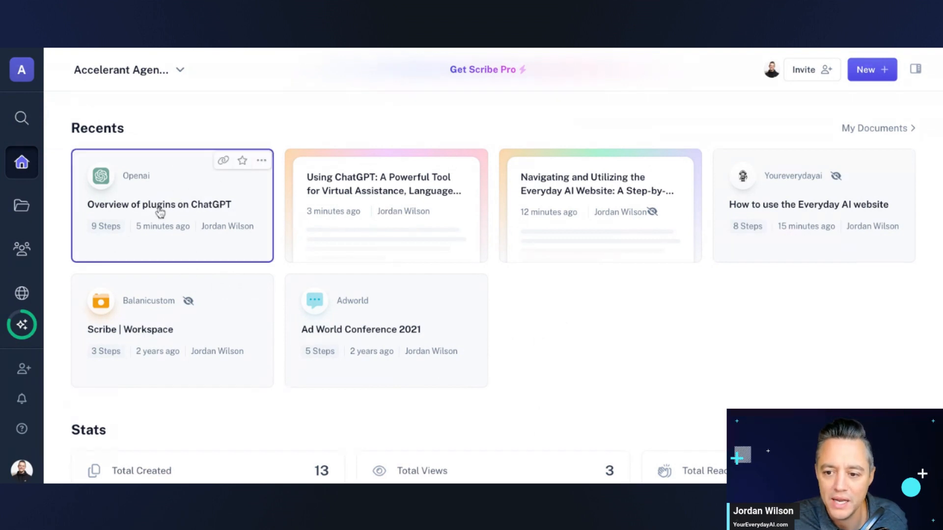
- Open the plugins guide from Recents, return Home briefly, and reopen the guide
{"action": "left_click", "coordinate": [159, 204]}
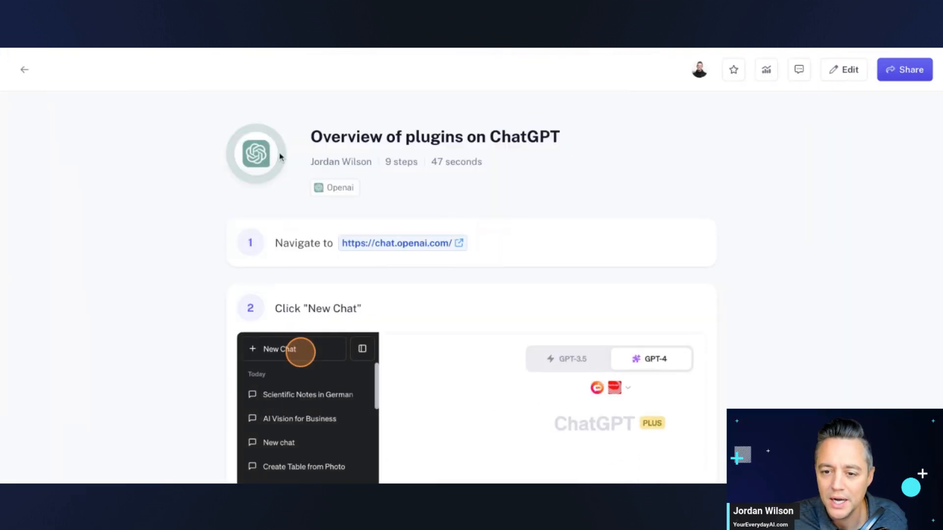
{"action": "scroll", "scroll_direction": "down", "scroll_amount": 3}
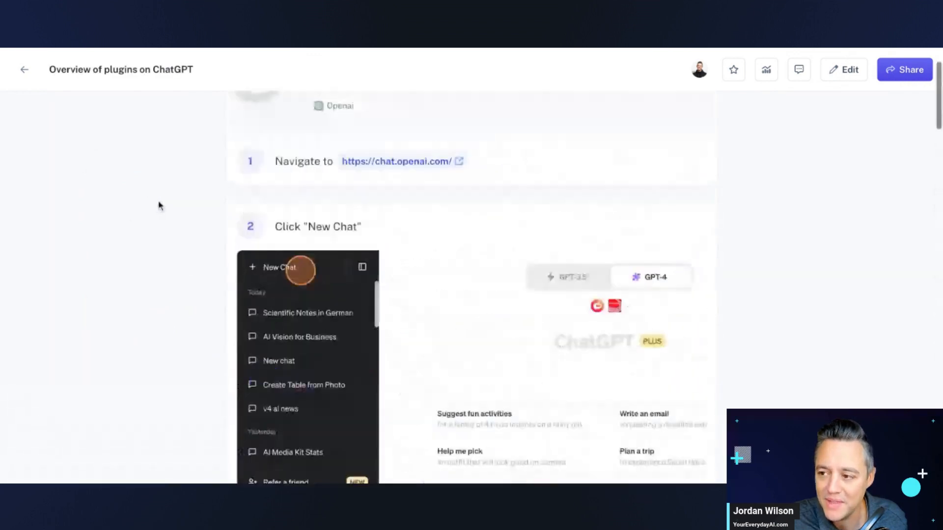
{"action": "left_click", "coordinate": [903, 70]}
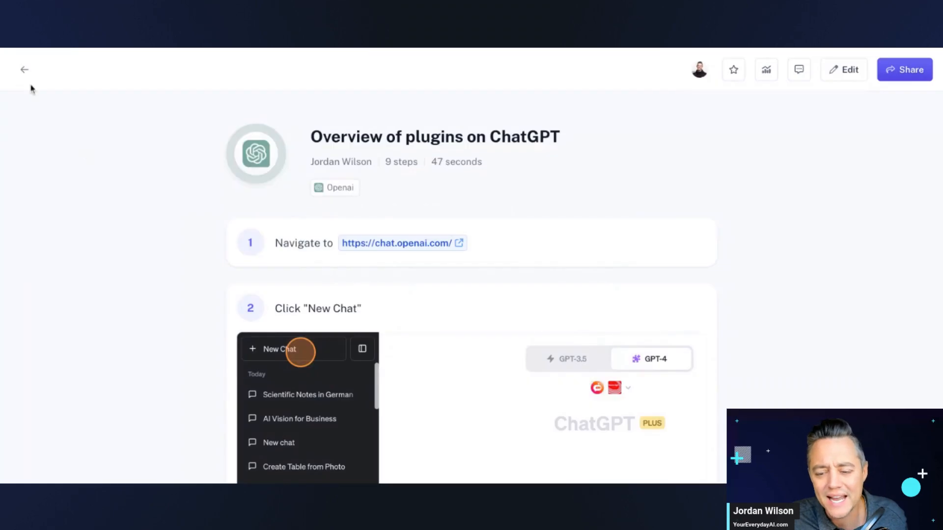
{"action": "left_click", "coordinate": [24, 70]}
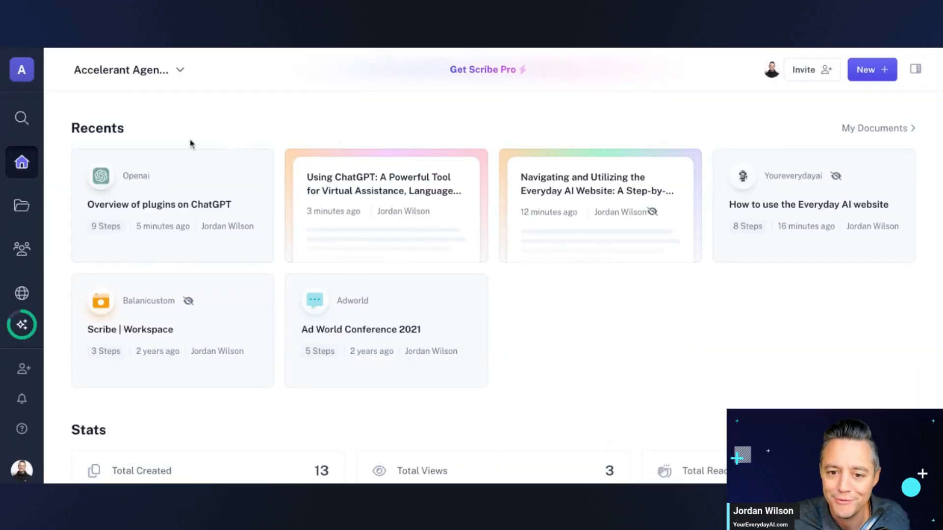
{"action": "mouse_move", "coordinate": [199, 224]}
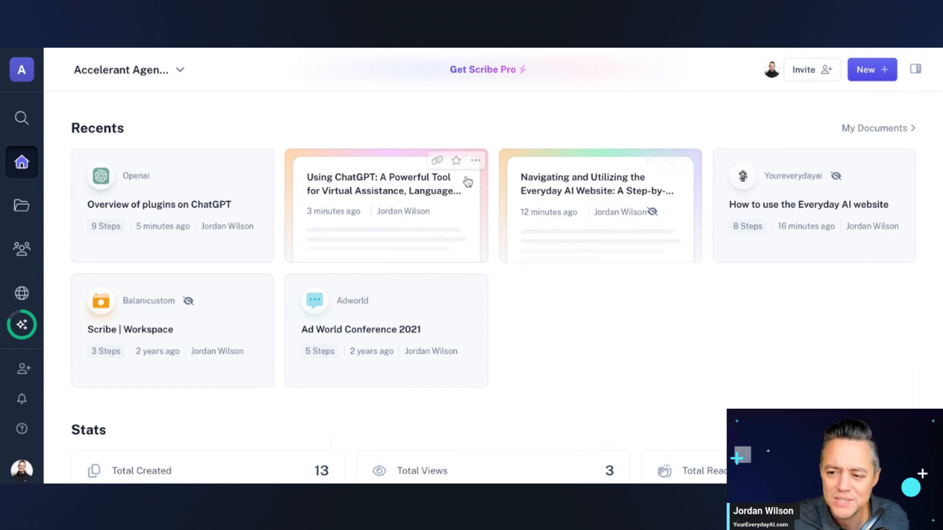
{"action": "left_click", "coordinate": [158, 204]}
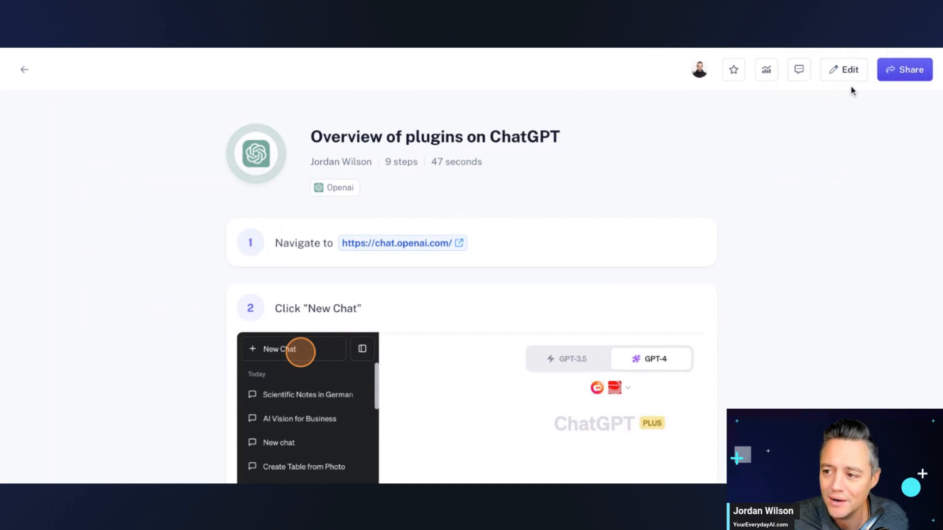
- Enter edit mode on the plugins guide, then leave it for the Home dashboard
{"action": "left_click", "coordinate": [843, 69]}
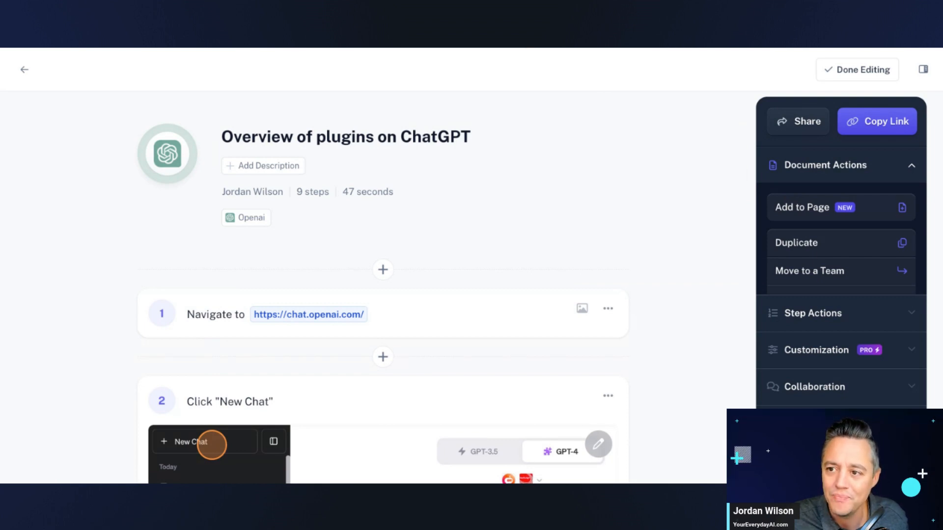
{"action": "mouse_move", "coordinate": [69, 87]}
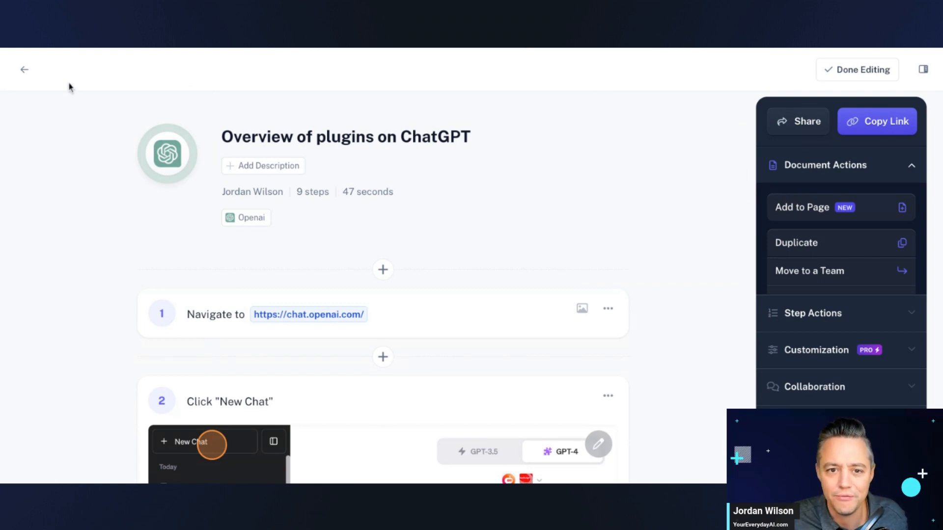
{"action": "left_click", "coordinate": [25, 70]}
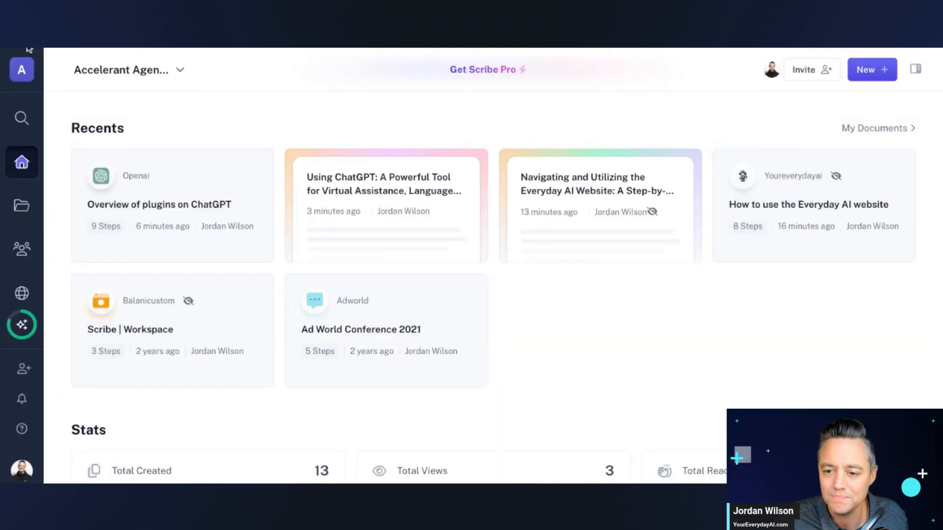
{"action": "mouse_move", "coordinate": [212, 197]}
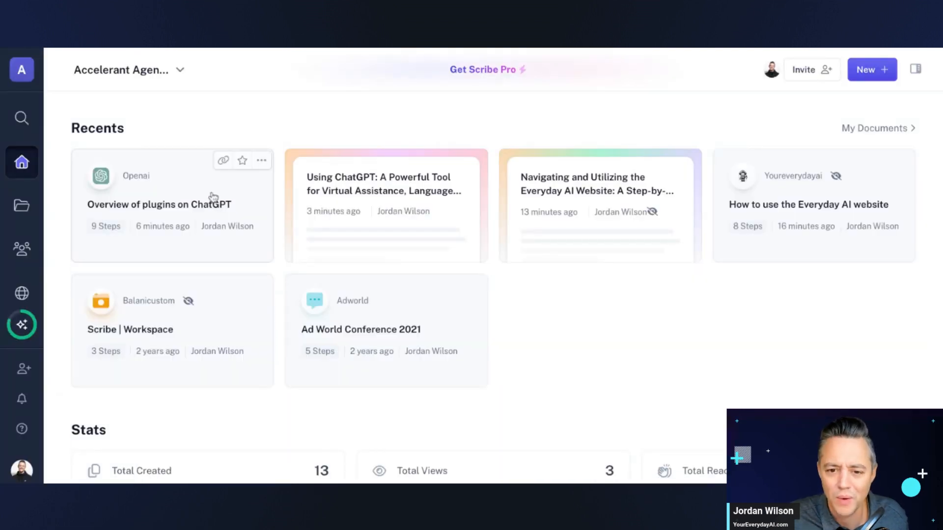
{"action": "mouse_move", "coordinate": [247, 225]}
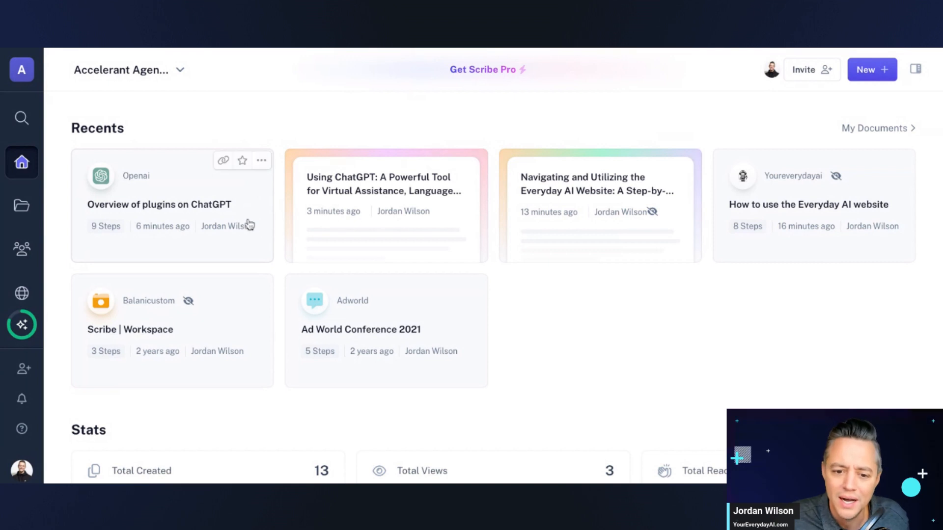
{"action": "mouse_move", "coordinate": [376, 203]}
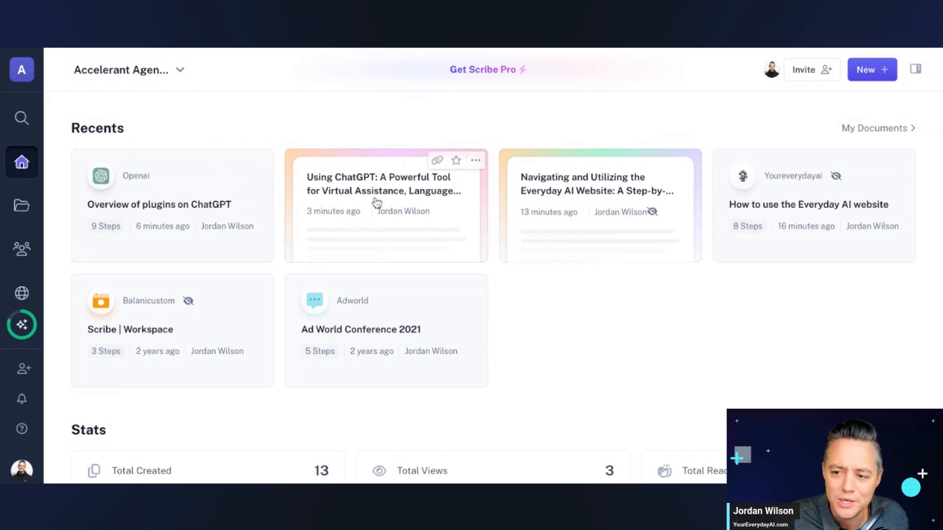
{"action": "mouse_move", "coordinate": [387, 188]}
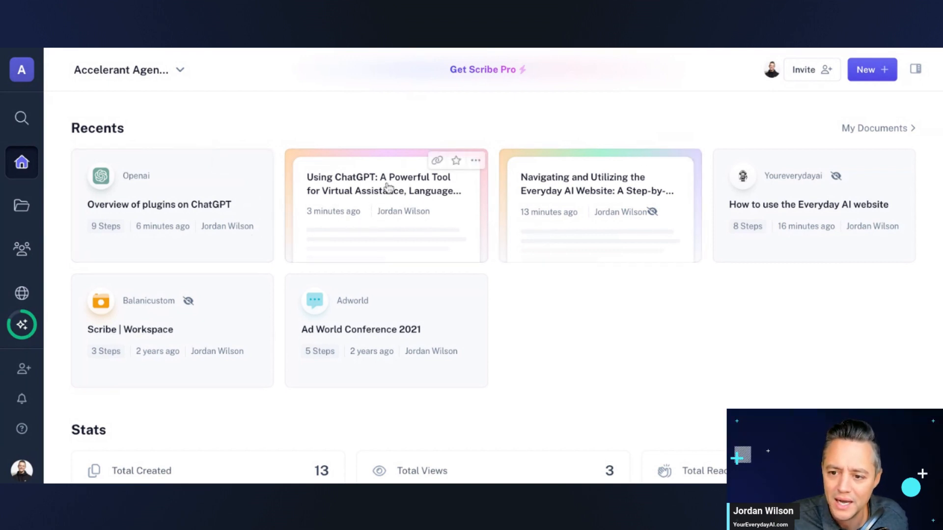
- Open the 'Using ChatGPT: A Powerful Tool…' page from Recents and scroll down
{"action": "left_click", "coordinate": [385, 183]}
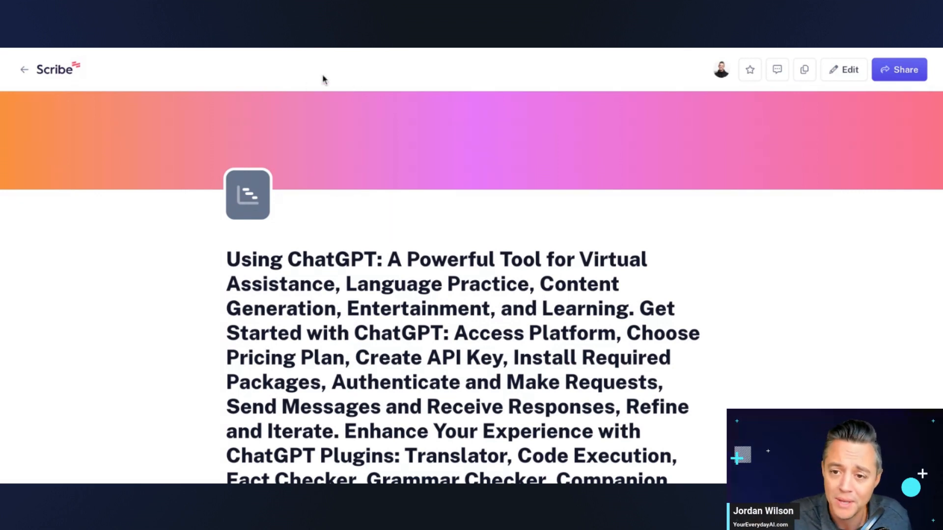
{"action": "mouse_move", "coordinate": [339, 51]}
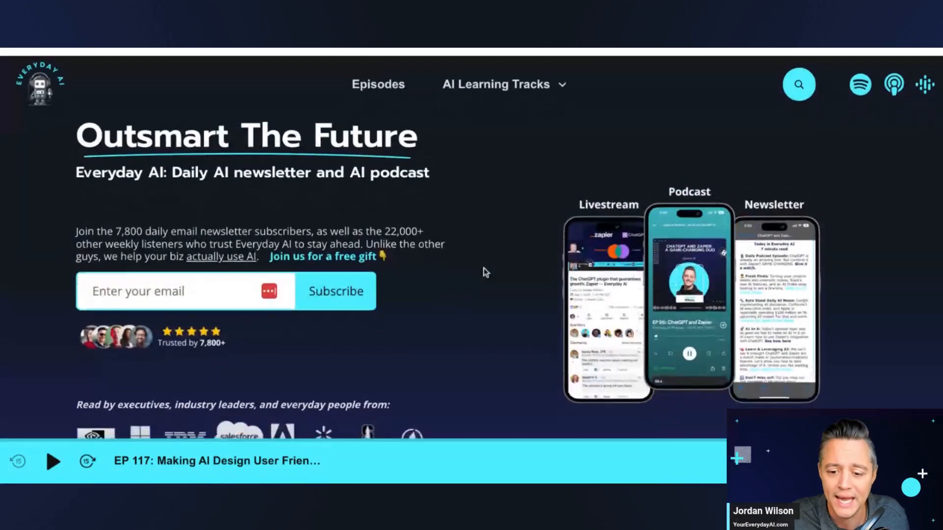
{"action": "scroll", "scroll_direction": "down", "scroll_amount": 3}
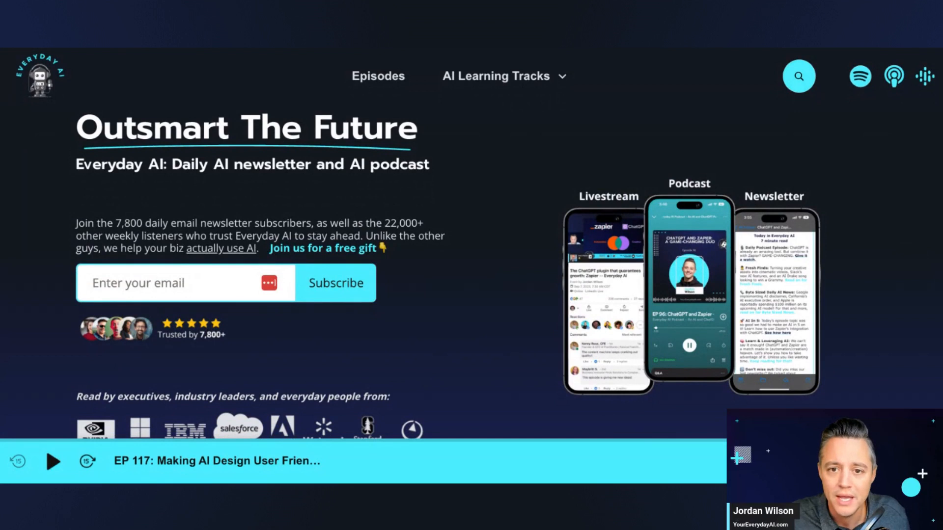